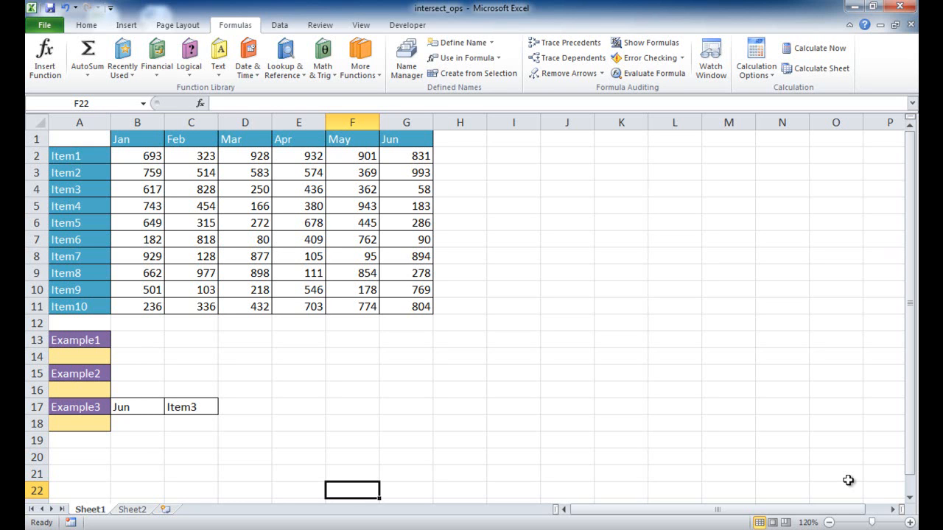
{"action": "mouse_move", "coordinate": [471, 234]}
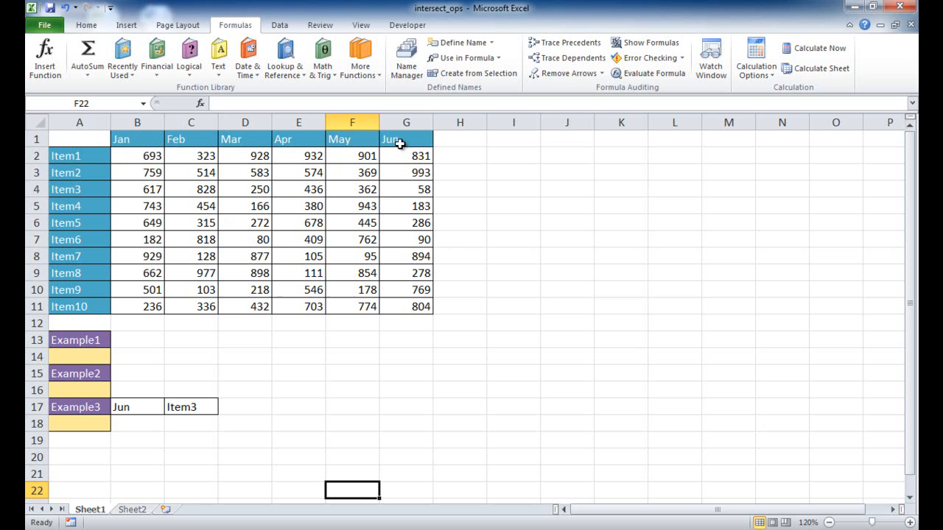
{"action": "mouse_move", "coordinate": [86, 287]}
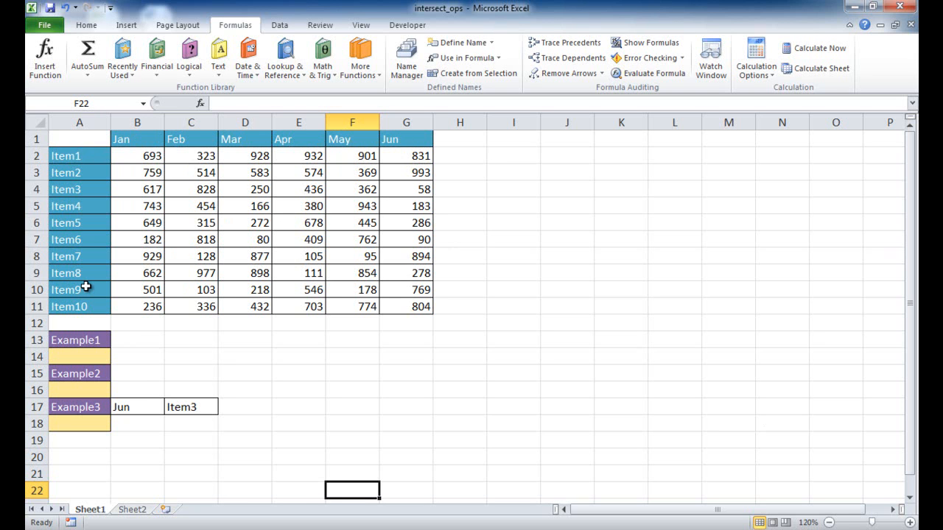
{"action": "mouse_move", "coordinate": [84, 248]}
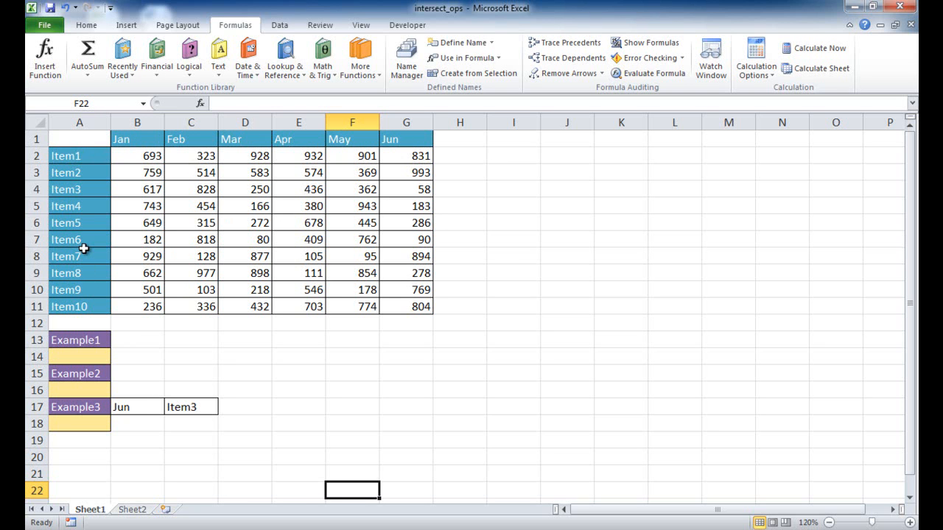
{"action": "mouse_move", "coordinate": [311, 146]}
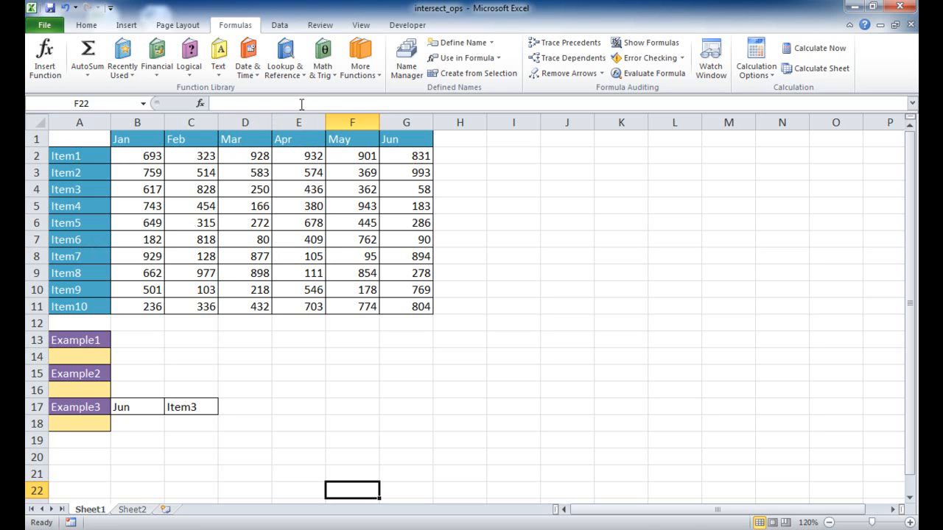
Locate Item5's Apr value and begin the Example1 formula =E:E in A14
{"action": "left_click", "coordinate": [299, 122]}
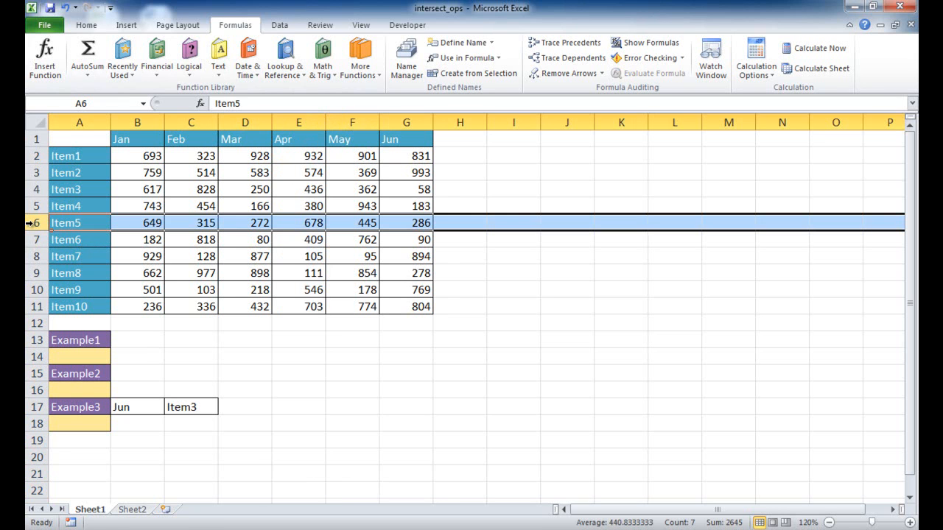
{"action": "mouse_move", "coordinate": [308, 234]}
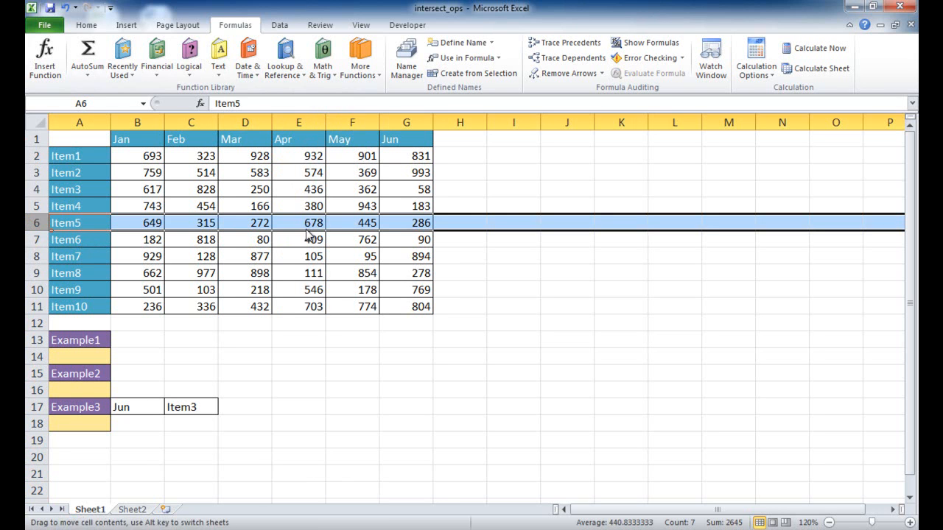
{"action": "left_click", "coordinate": [298, 222]}
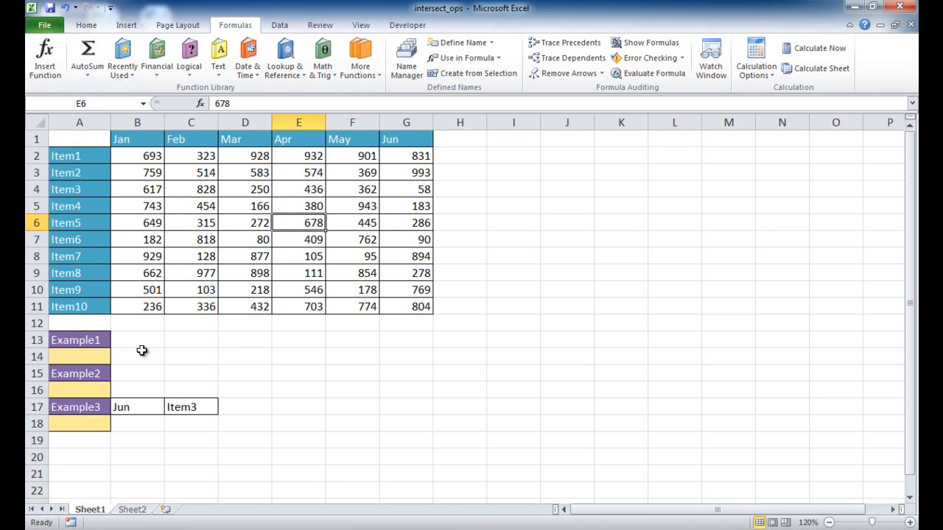
{"action": "left_click", "coordinate": [79, 357]}
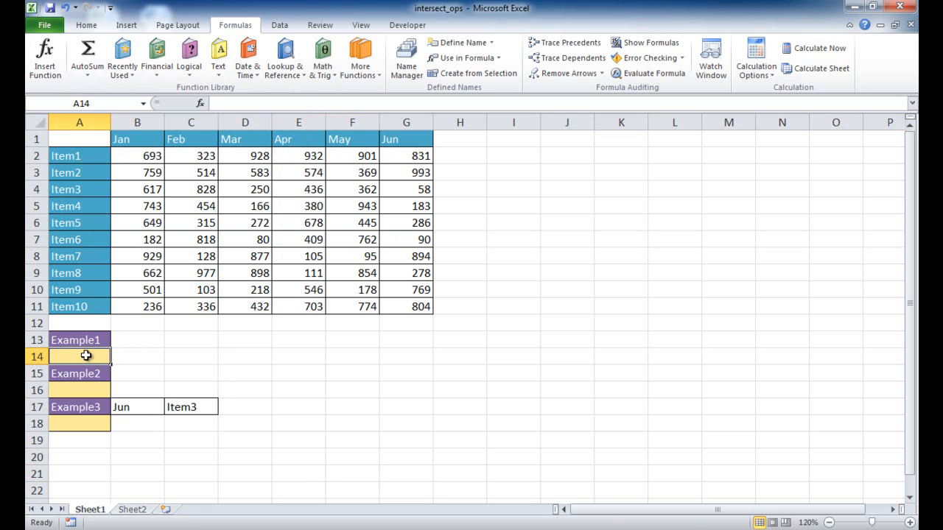
{"action": "type", "text": "="}
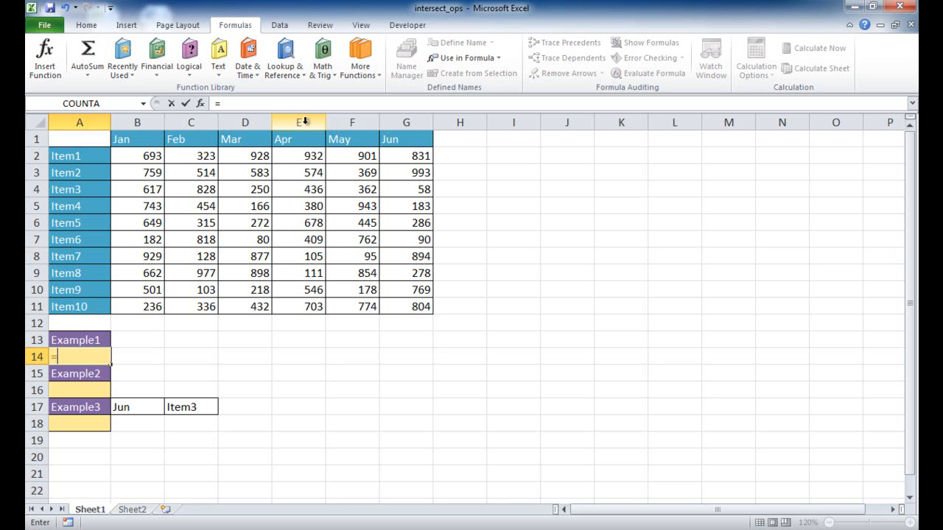
{"action": "left_click", "coordinate": [298, 122]}
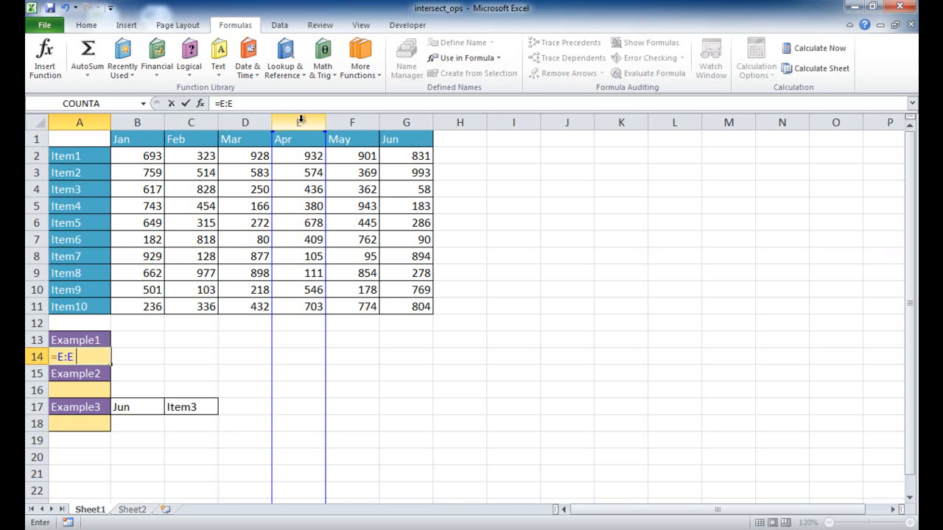
{"action": "mouse_move", "coordinate": [243, 149]}
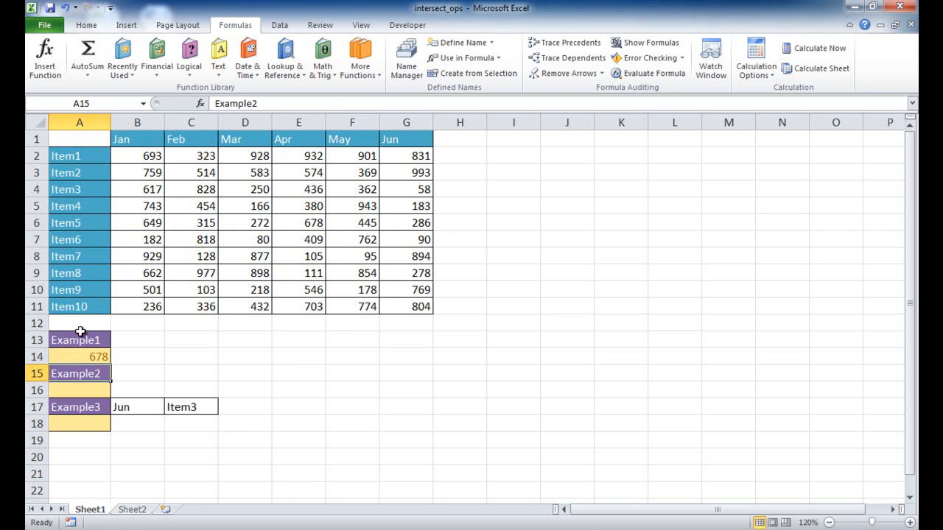
{"action": "mouse_move", "coordinate": [179, 356]}
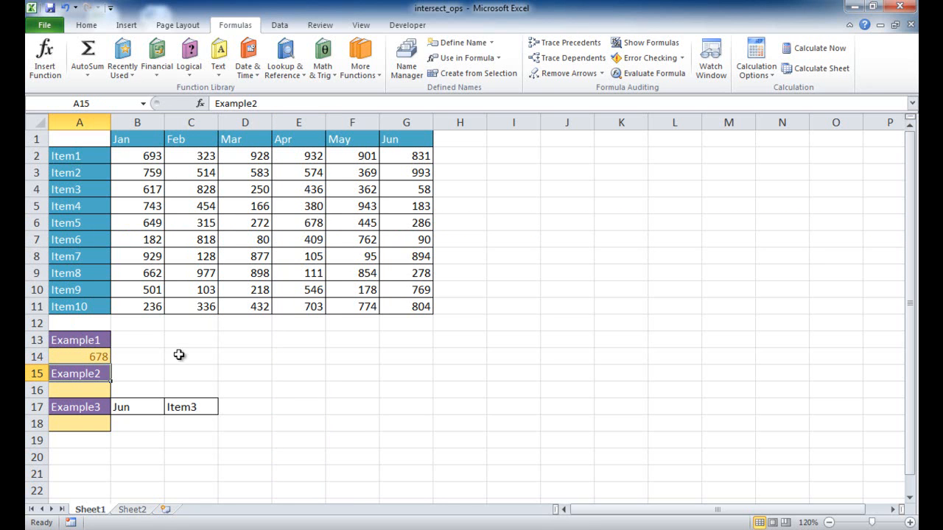
{"action": "left_click", "coordinate": [78, 389]}
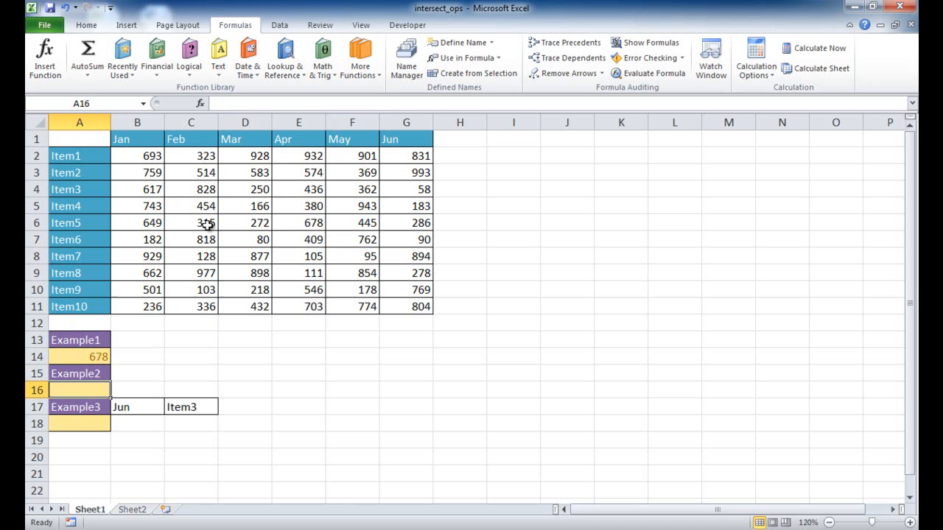
{"action": "mouse_move", "coordinate": [139, 156]}
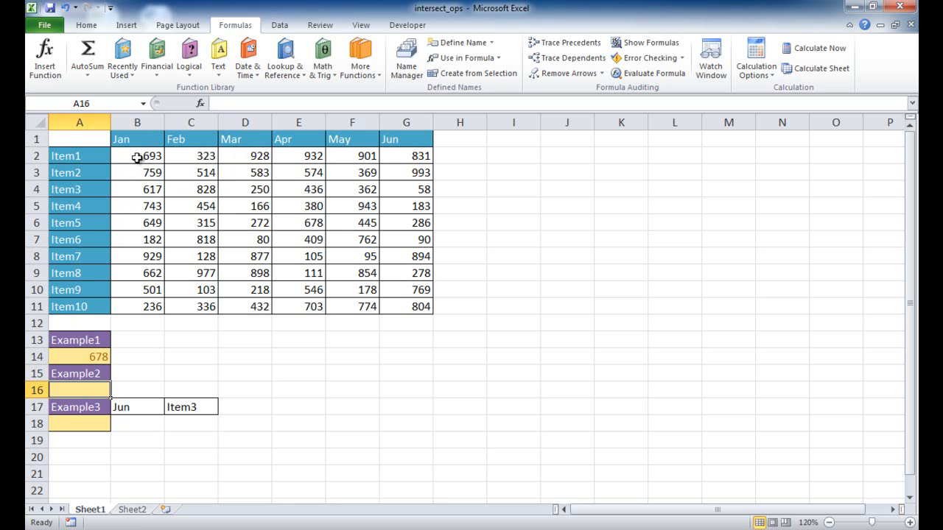
{"action": "left_click", "coordinate": [136, 156]}
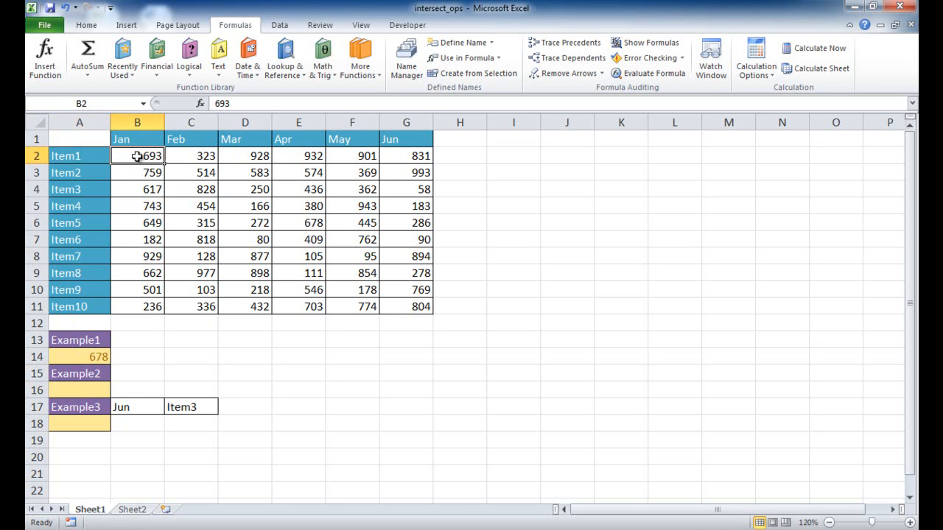
{"action": "left_click_drag", "start_coordinate": [137, 155], "coordinate": [137, 306]}
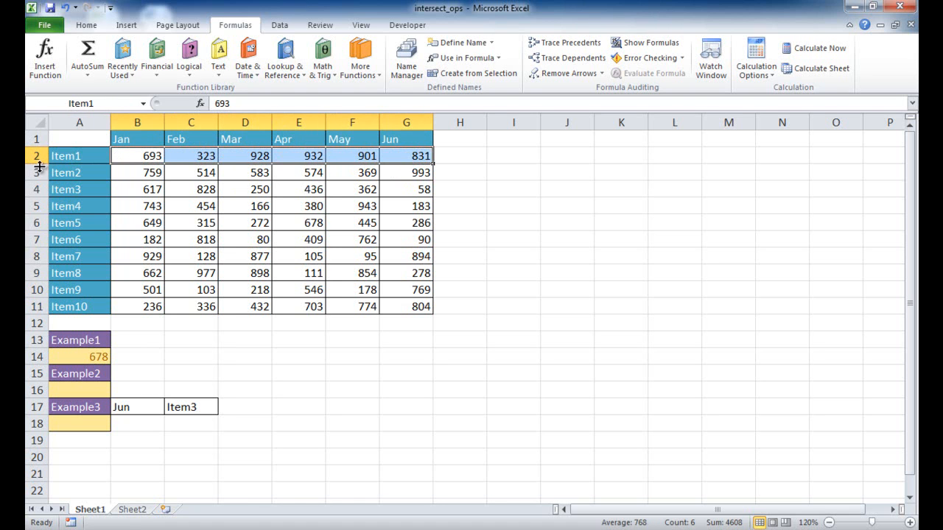
{"action": "mouse_move", "coordinate": [130, 239]}
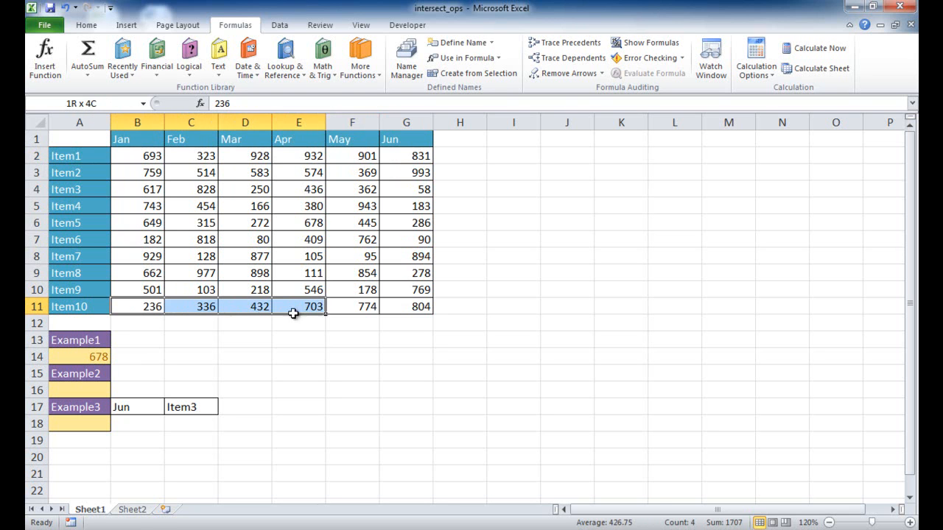
{"action": "left_click_drag", "start_coordinate": [298, 307], "coordinate": [420, 306]}
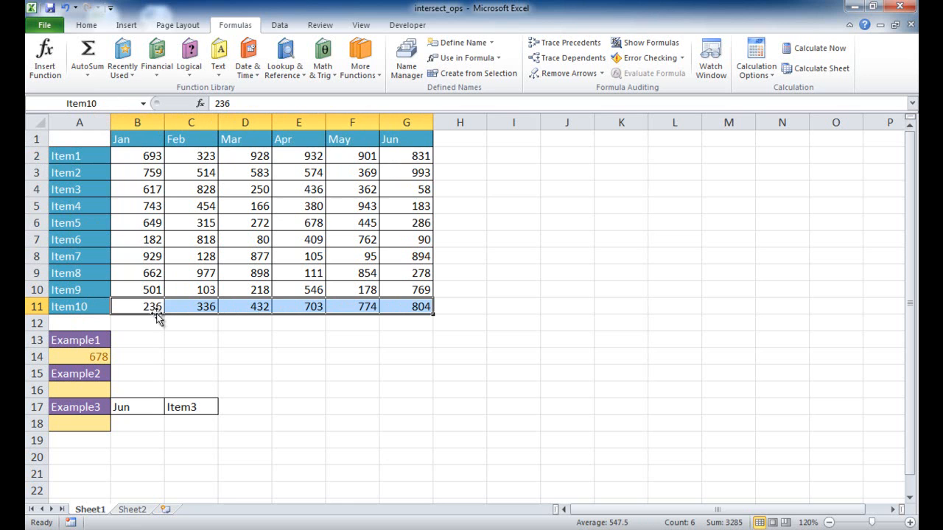
{"action": "mouse_move", "coordinate": [55, 390]}
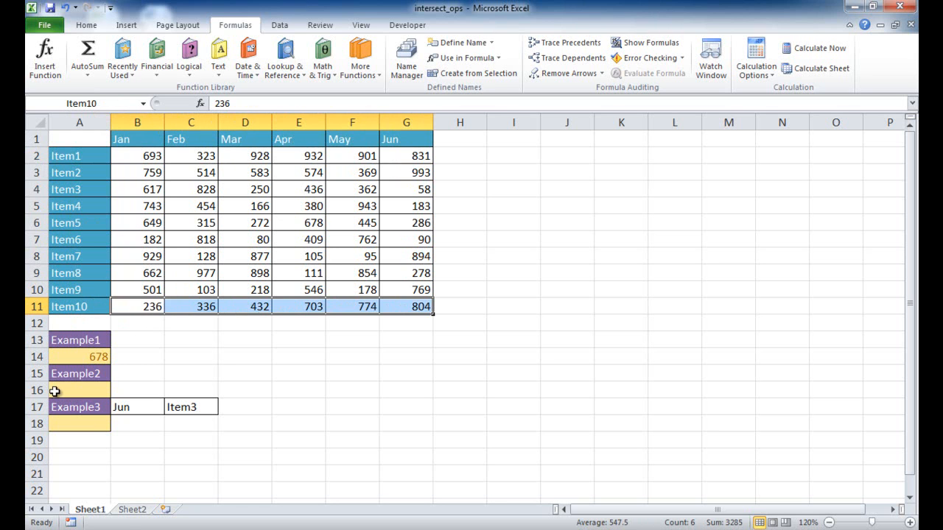
Enter =Apr Item10 in the Example2 answer cell, using AutoComplete for Item10
{"action": "left_click", "coordinate": [79, 389]}
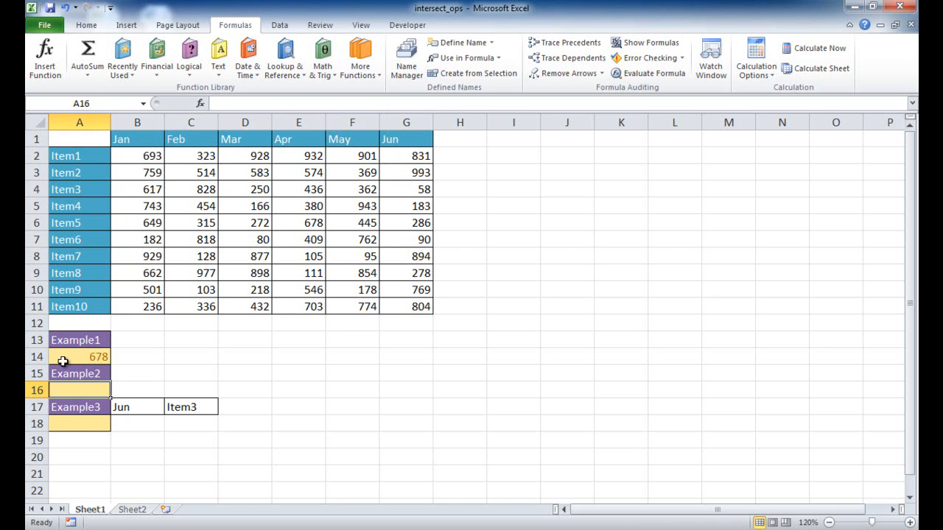
{"action": "mouse_move", "coordinate": [93, 364]}
{"action": "type", "text": "="}
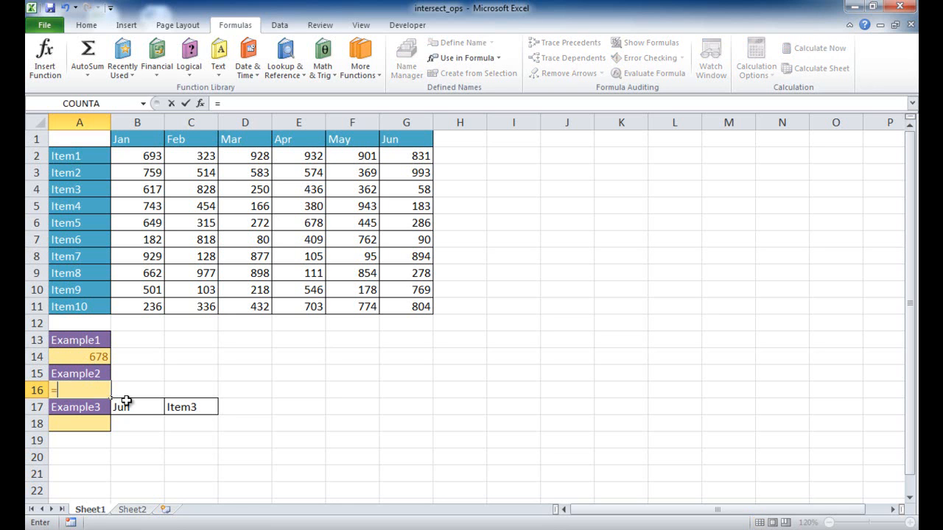
{"action": "type", "text": "Apr"}
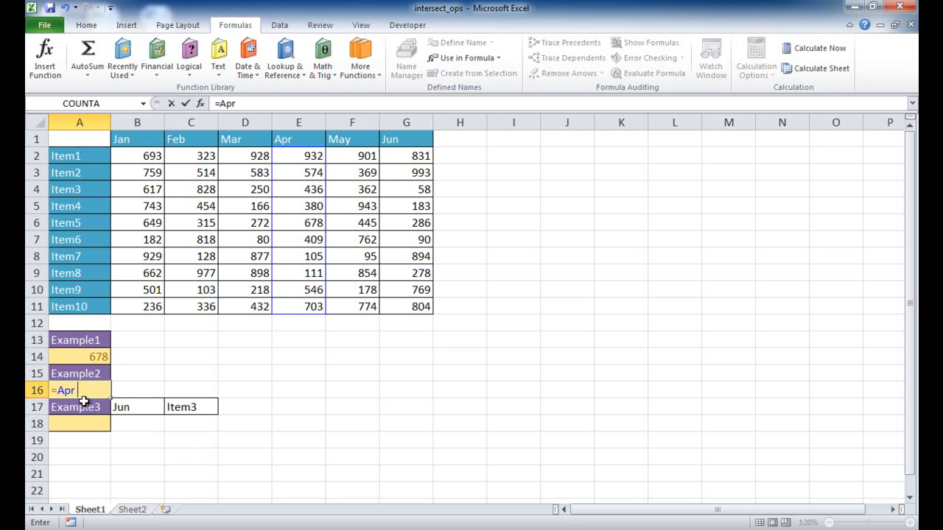
{"action": "type", "text": "It"}
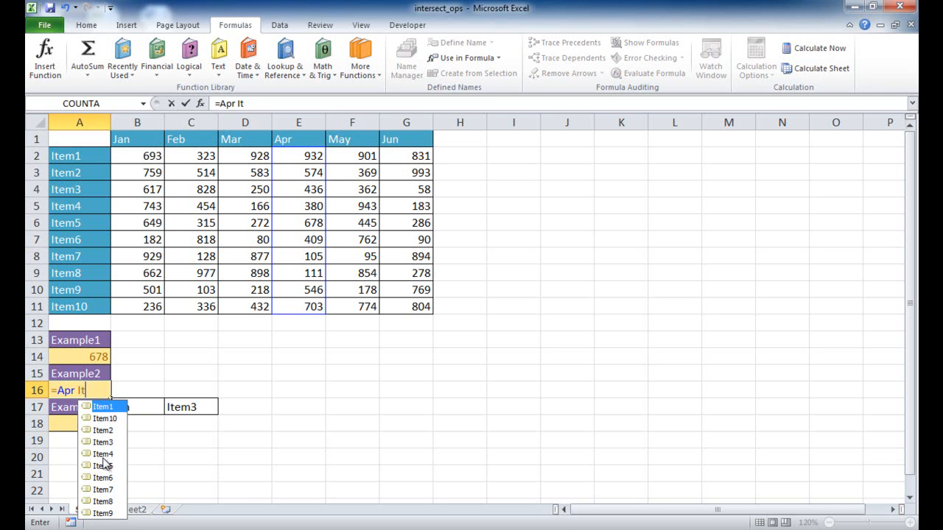
{"action": "mouse_move", "coordinate": [116, 490]}
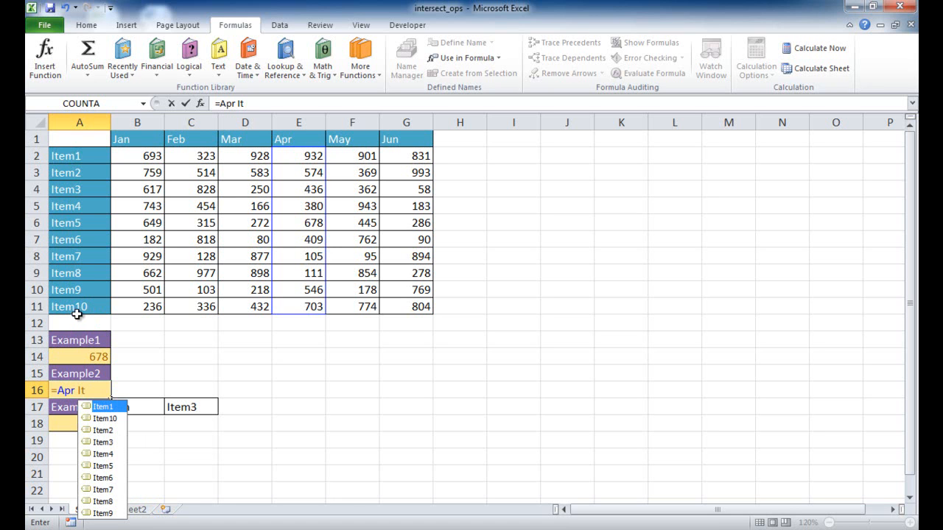
{"action": "mouse_move", "coordinate": [107, 447]}
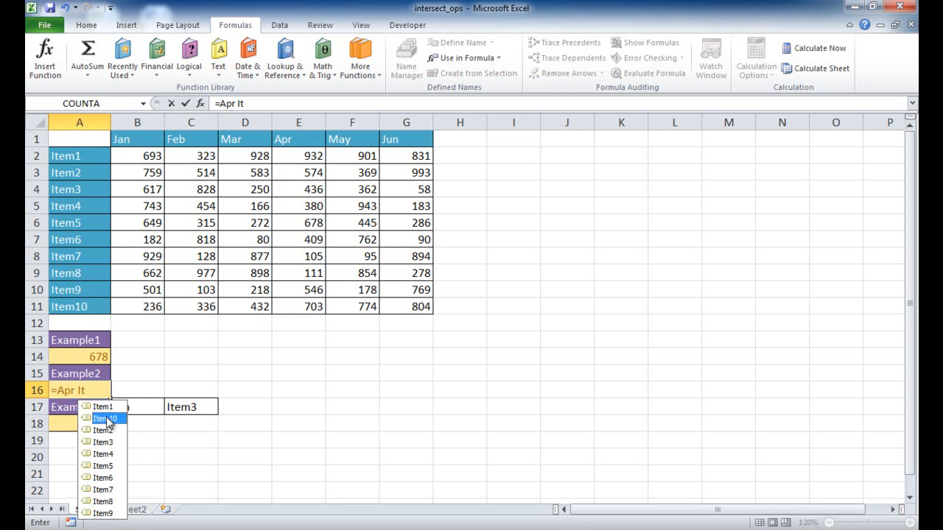
{"action": "left_click", "coordinate": [104, 418]}
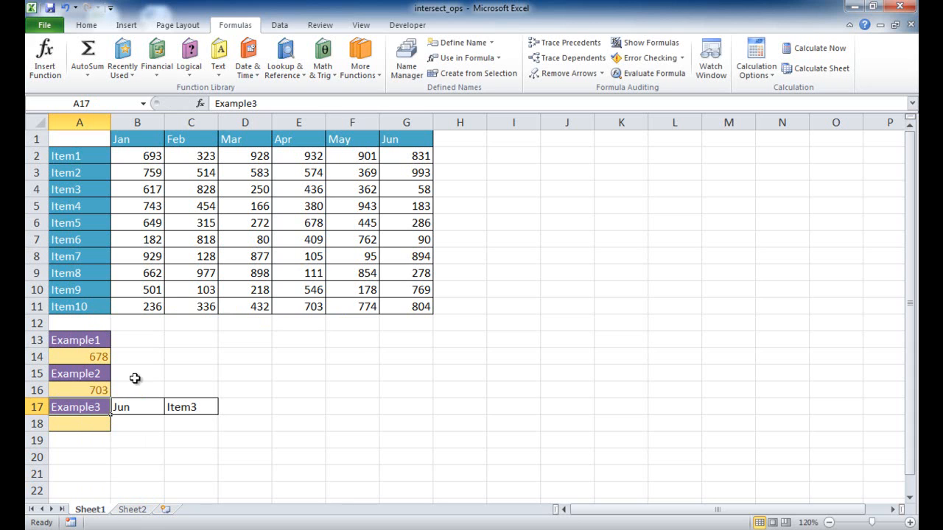
{"action": "mouse_move", "coordinate": [247, 341]}
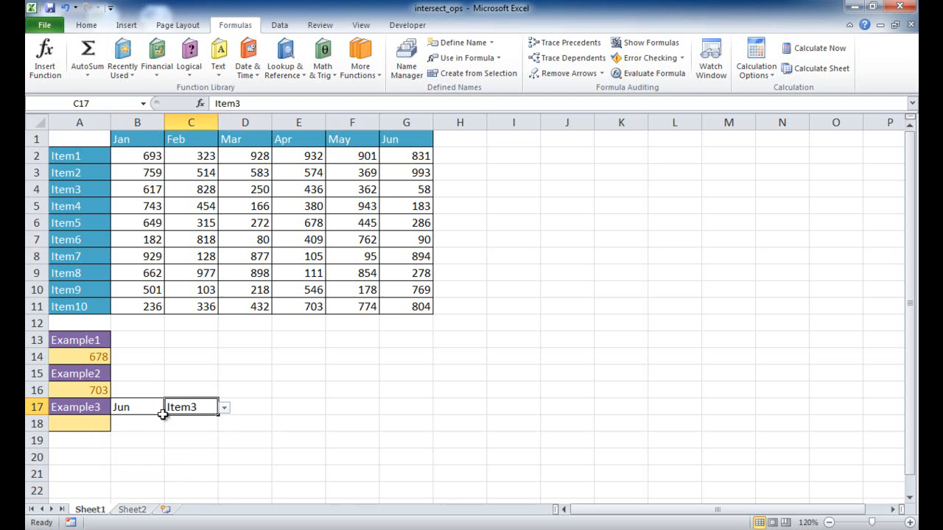
Enter =INDIRECT(B17) INDIRECT(C17) in the Example3 answer cell
{"action": "left_click", "coordinate": [79, 424]}
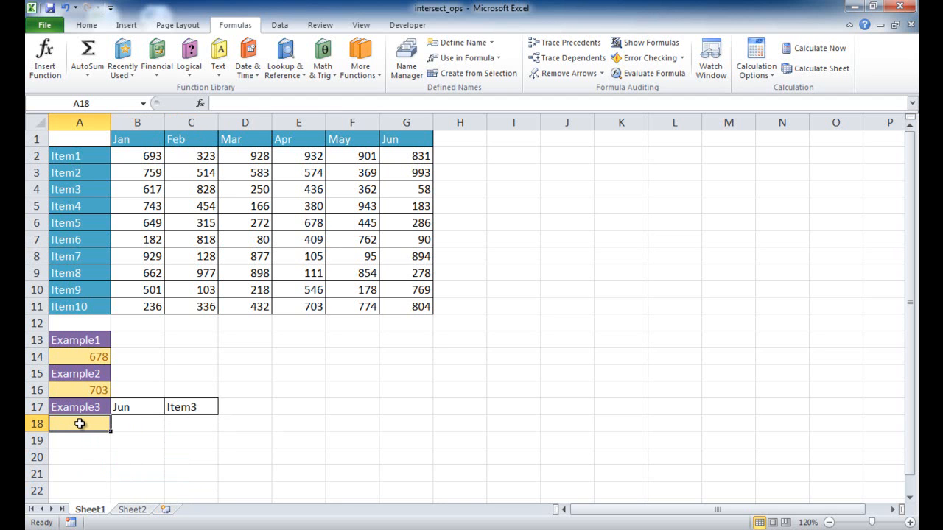
{"action": "left_click", "coordinate": [137, 407]}
{"action": "type", "text": "="}
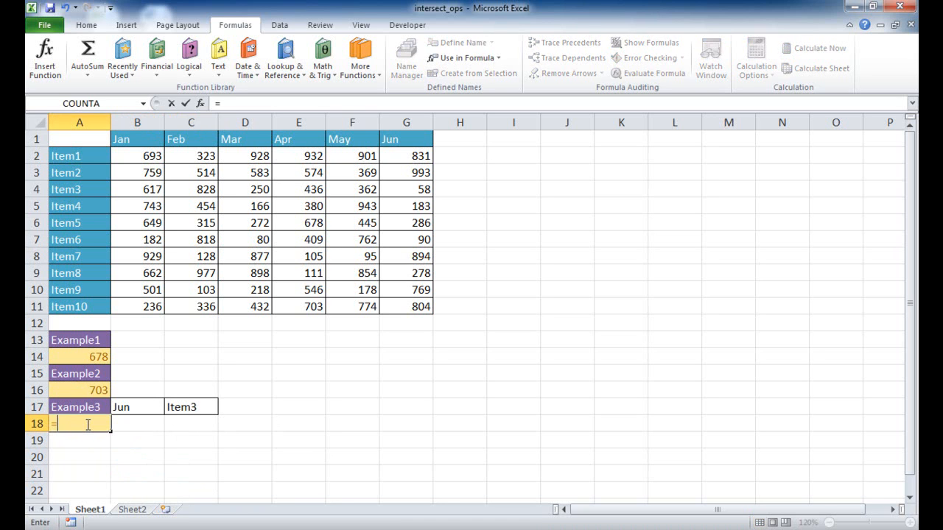
{"action": "type", "text": "in"}
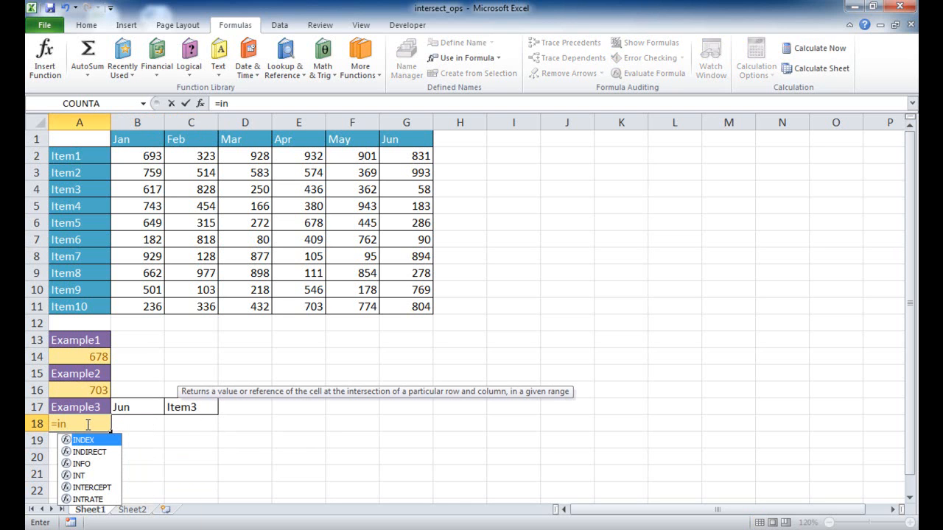
{"action": "mouse_move", "coordinate": [90, 451]}
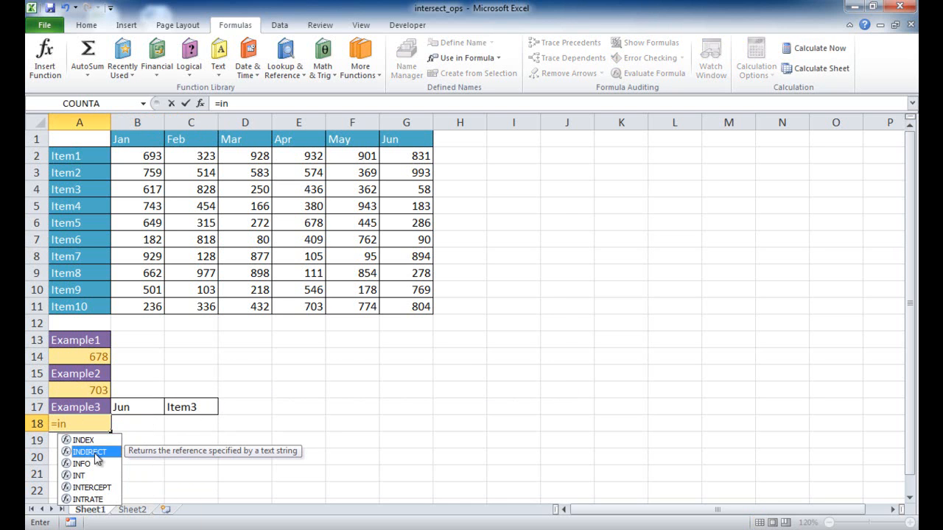
{"action": "mouse_move", "coordinate": [147, 456]}
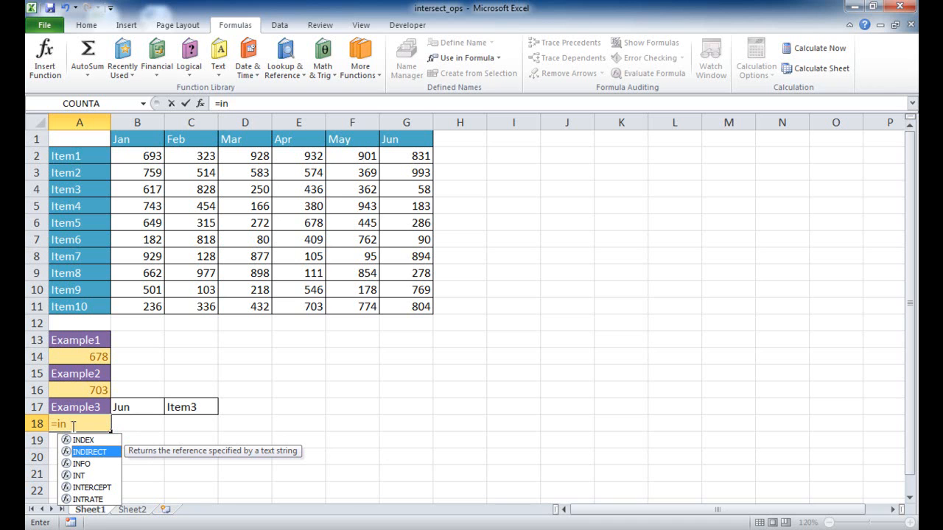
{"action": "mouse_move", "coordinate": [83, 422]}
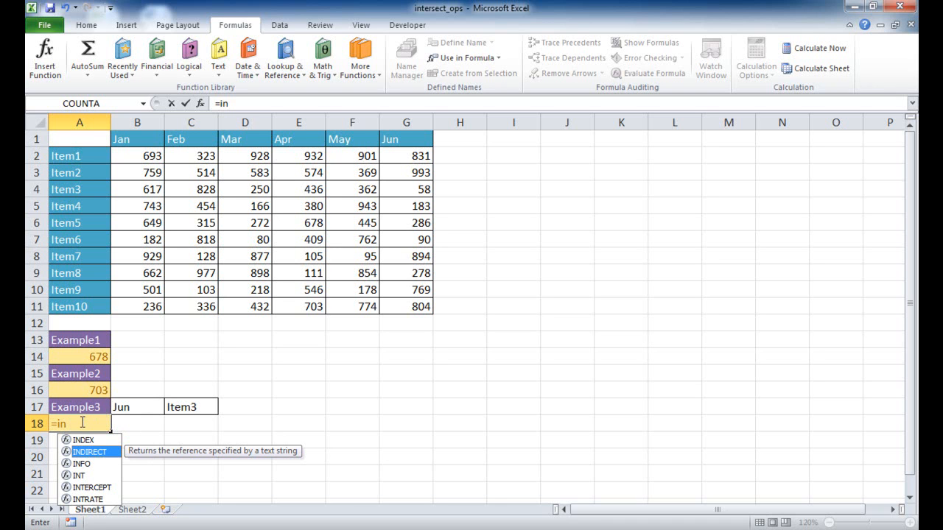
{"action": "mouse_move", "coordinate": [100, 463]}
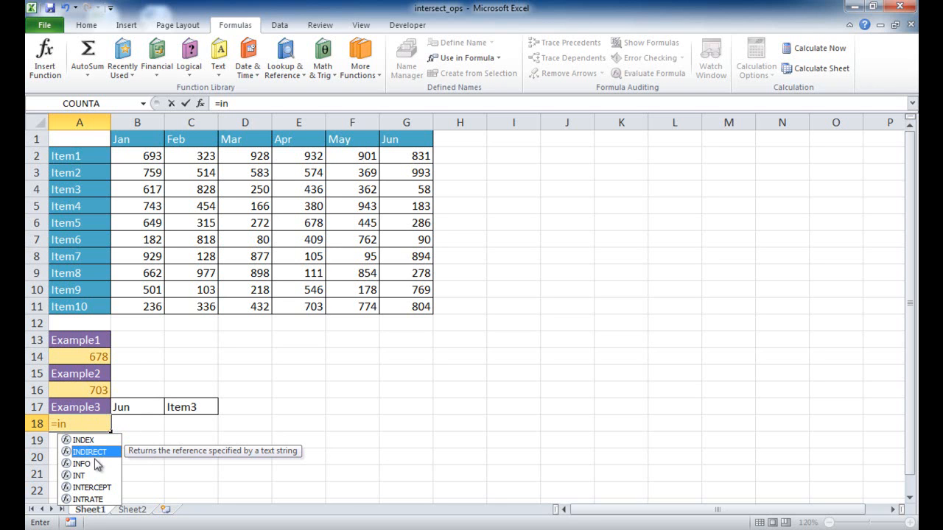
{"action": "mouse_move", "coordinate": [92, 449]}
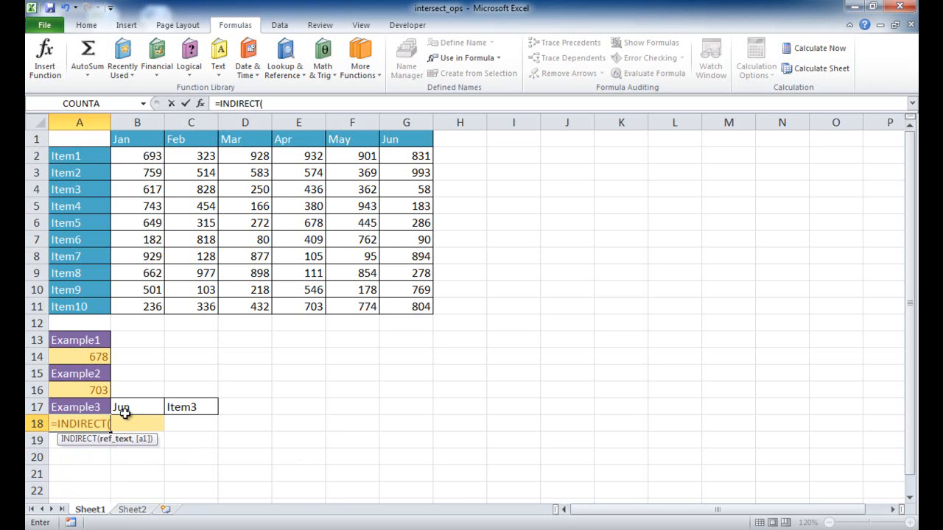
{"action": "left_click", "coordinate": [137, 406]}
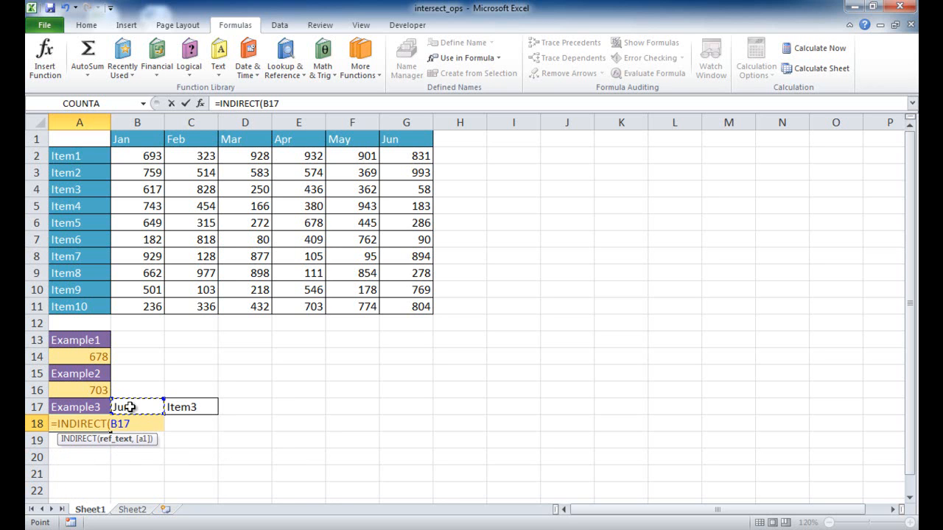
{"action": "type", "text": ")"}
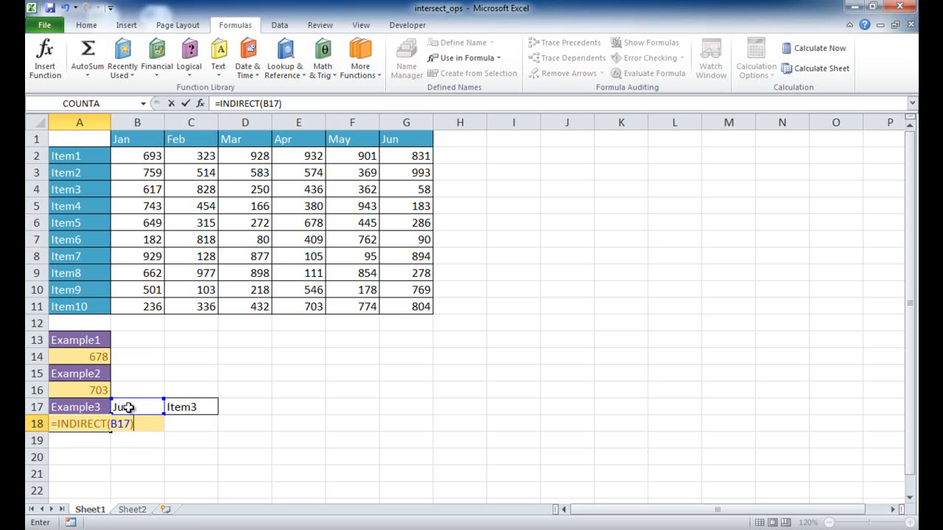
{"action": "mouse_move", "coordinate": [121, 407]}
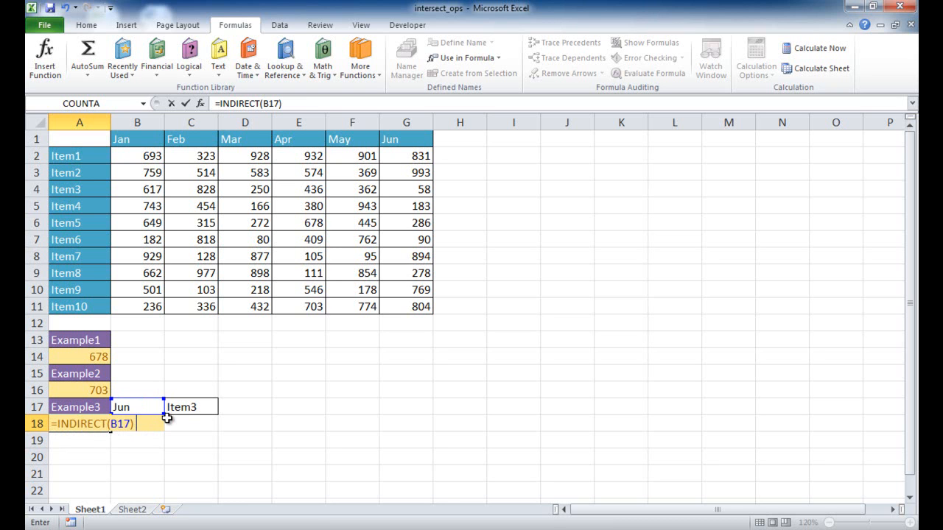
{"action": "type", "text": "ind"}
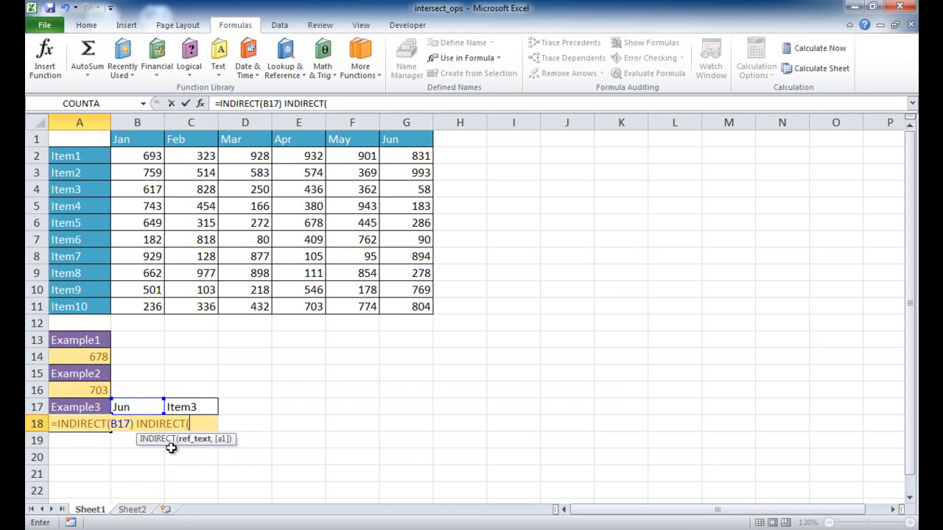
{"action": "mouse_move", "coordinate": [188, 404]}
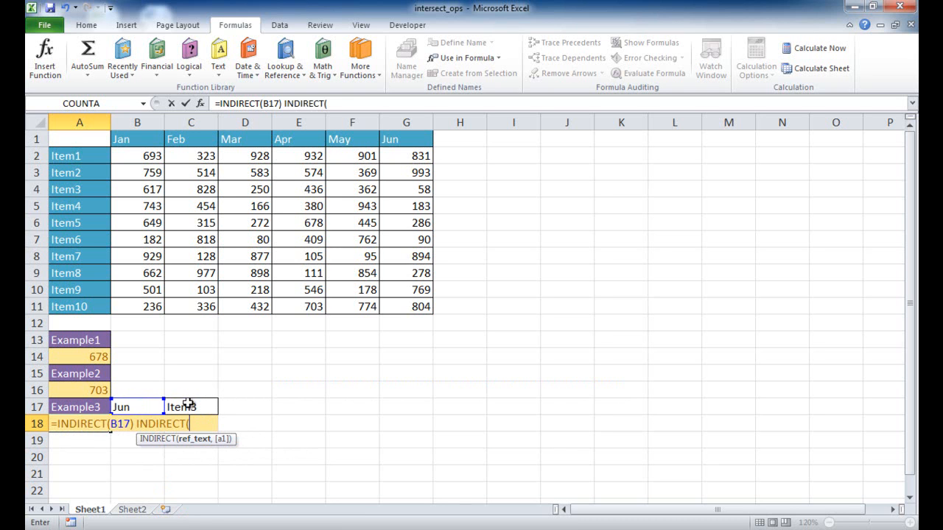
{"action": "left_click", "coordinate": [190, 406]}
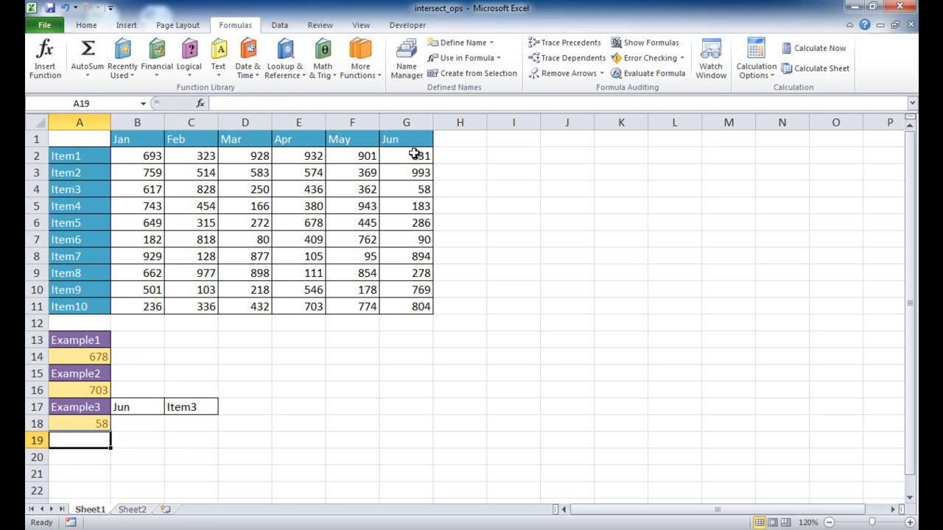
Check the Item3–Jun value in the table and review the Example1 column and row references
{"action": "left_click", "coordinate": [406, 190]}
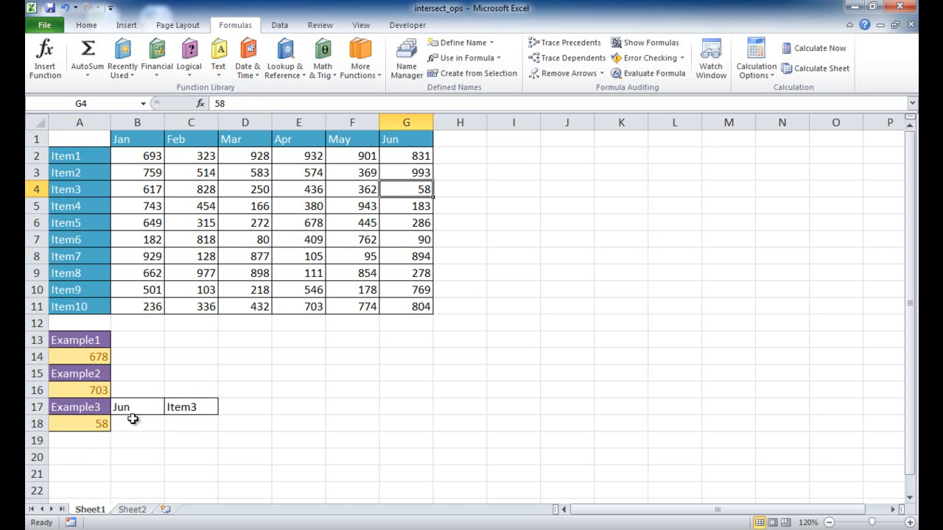
{"action": "mouse_move", "coordinate": [53, 428]}
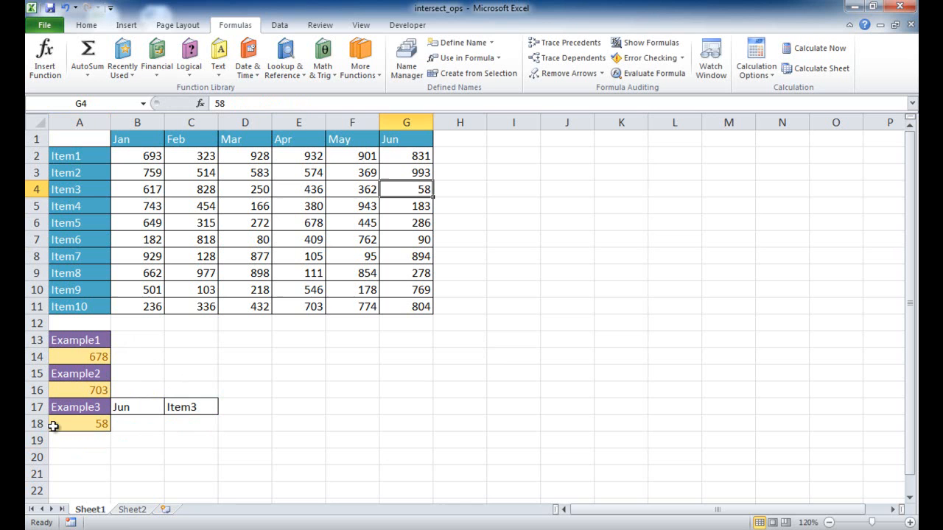
{"action": "left_click", "coordinate": [79, 357]}
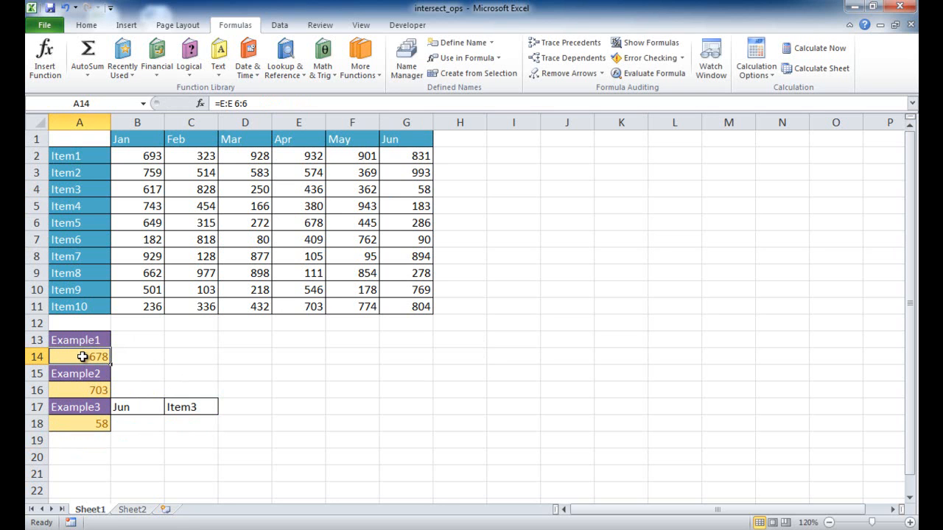
{"action": "left_click", "coordinate": [299, 122]}
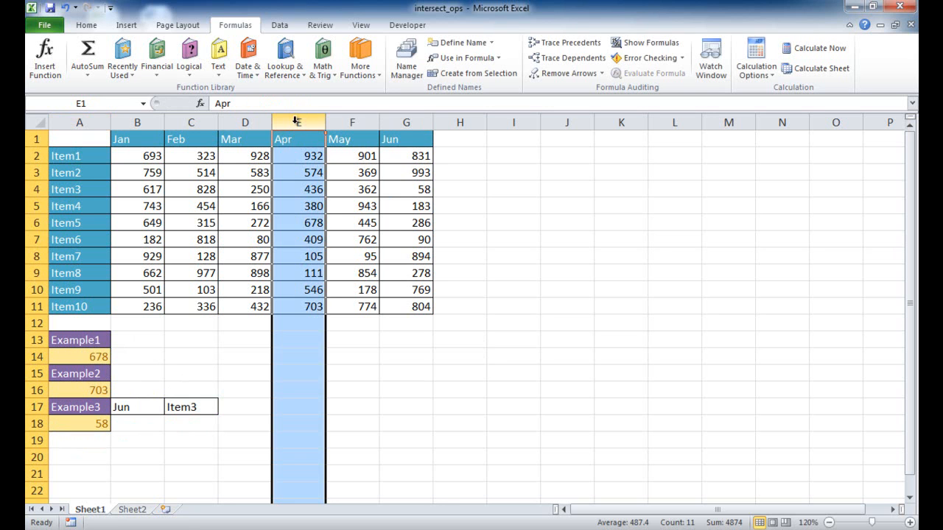
{"action": "left_click", "coordinate": [35, 239]}
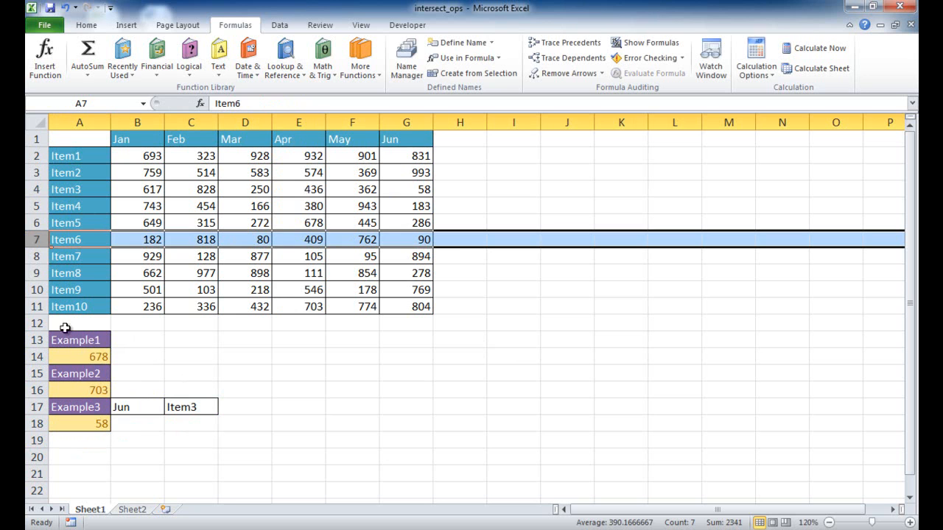
{"action": "left_click", "coordinate": [76, 407]}
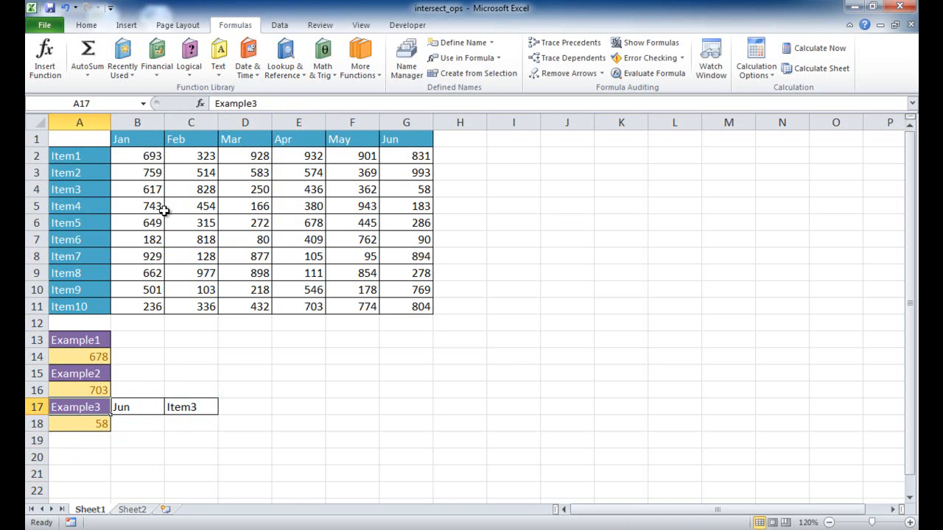
{"action": "mouse_move", "coordinate": [467, 178]}
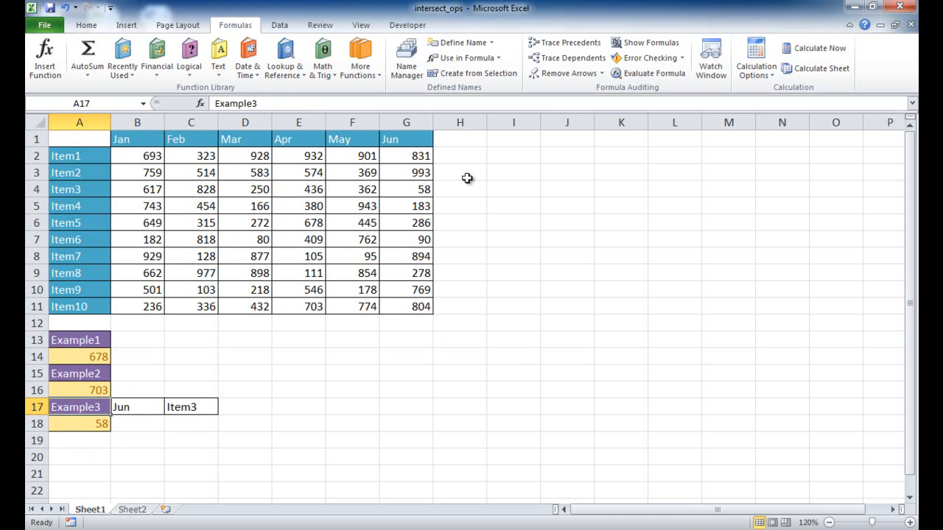
{"action": "mouse_move", "coordinate": [81, 310]}
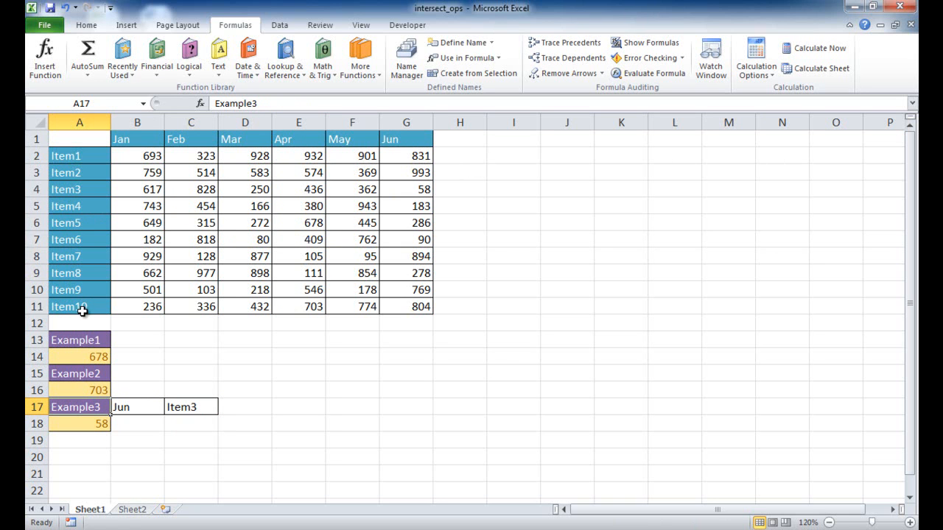
On Sheet2, fill B1:G1 with Jul–Dec and A2:A11 with Item11–Item20
{"action": "left_click", "coordinate": [132, 509]}
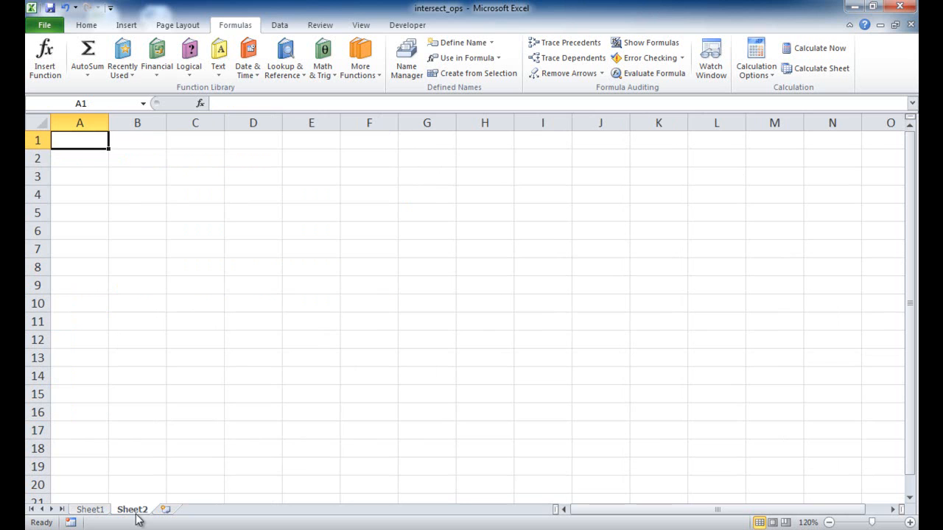
{"action": "left_click", "coordinate": [137, 139]}
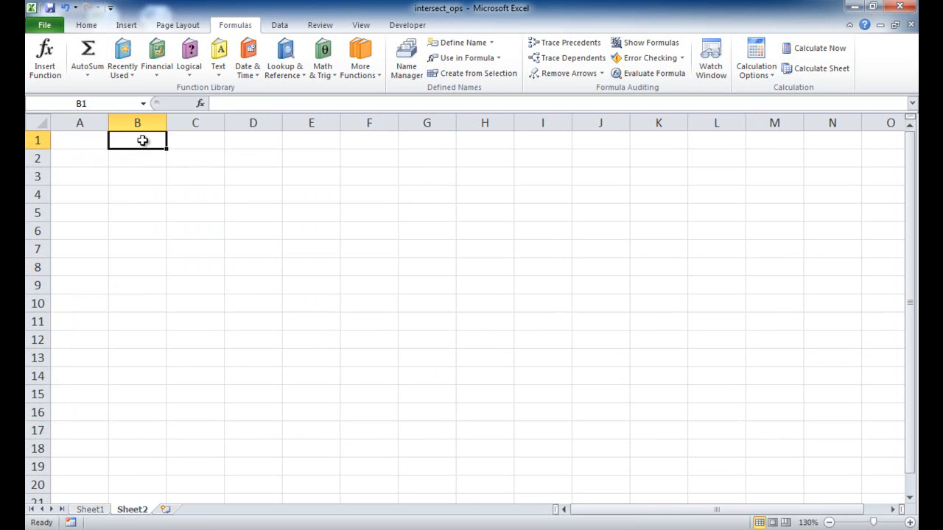
{"action": "type", "text": "J"}
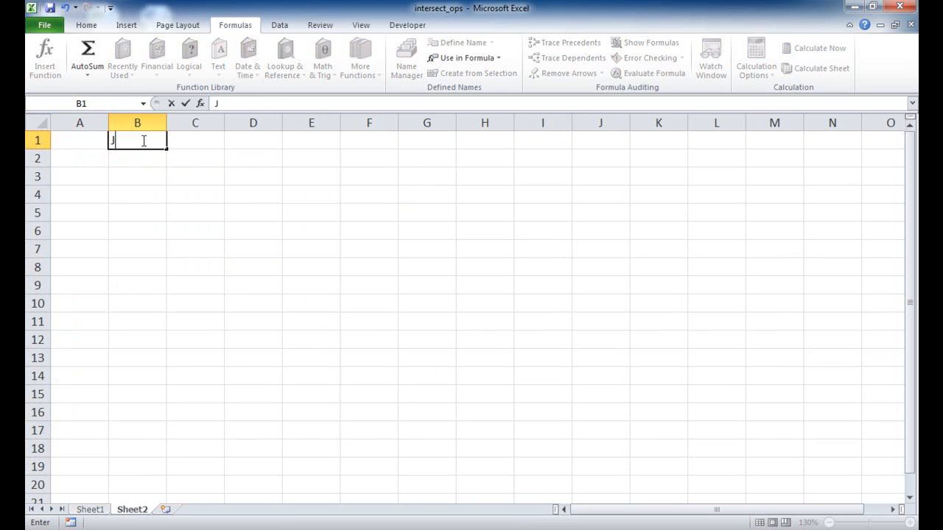
{"action": "type", "text": "ul"}
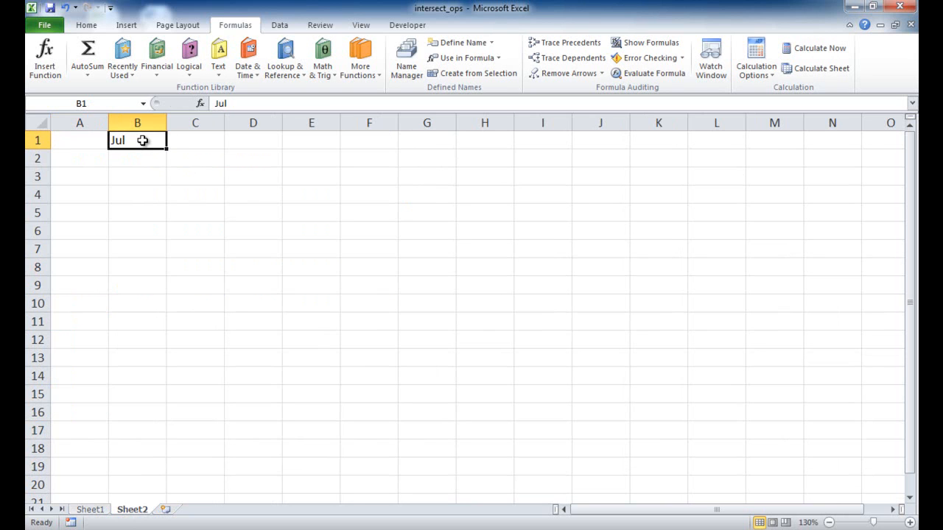
{"action": "mouse_move", "coordinate": [166, 150]}
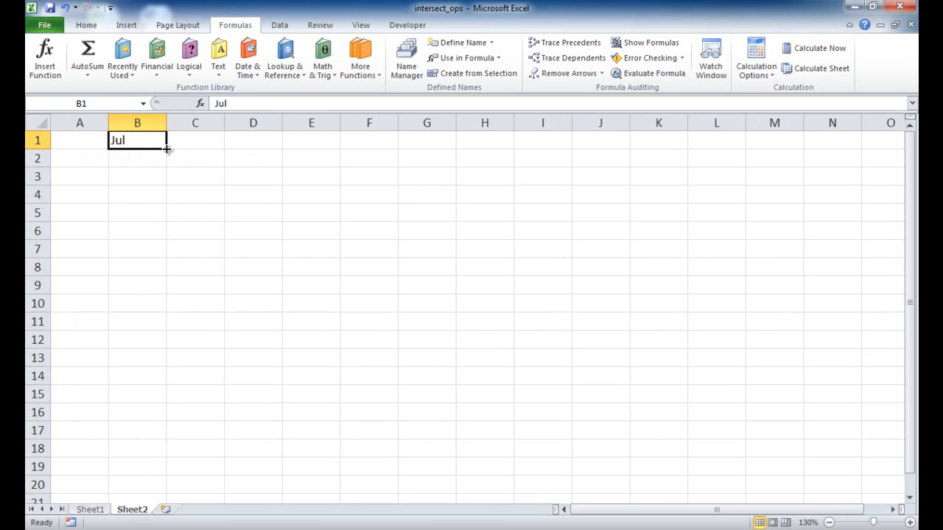
{"action": "left_click_drag", "start_coordinate": [166, 150], "coordinate": [311, 140]}
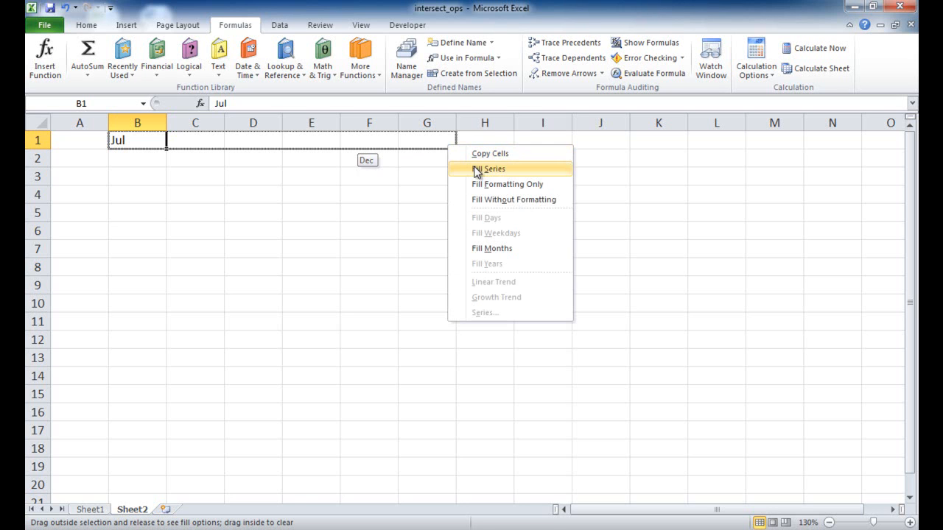
{"action": "left_click", "coordinate": [494, 168]}
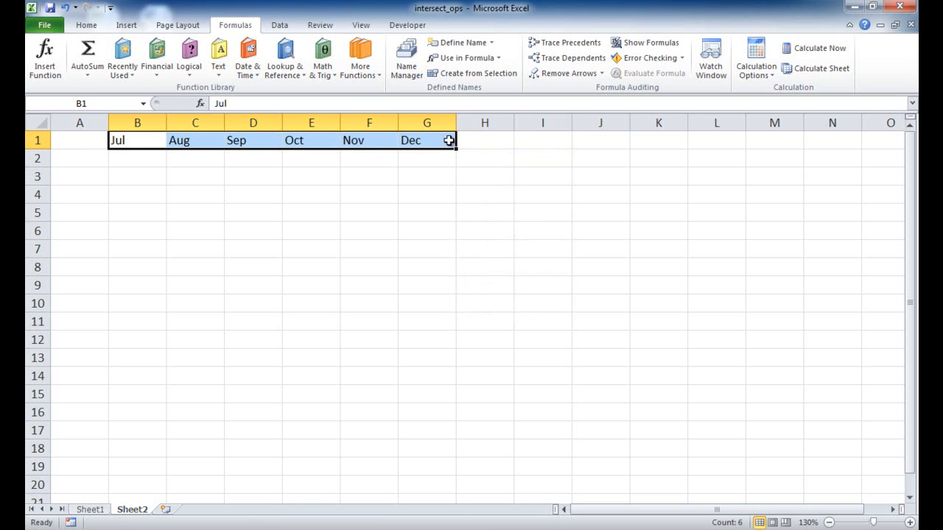
{"action": "type", "text": "Item11"}
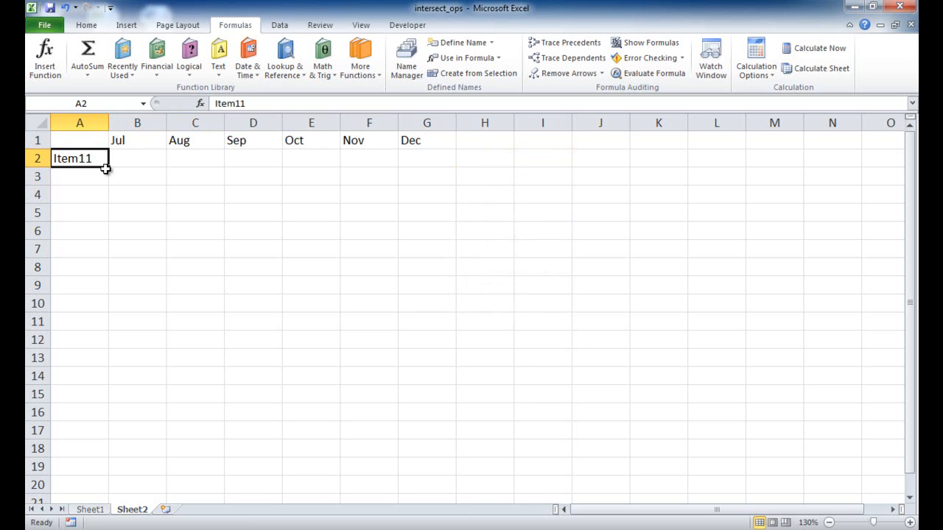
{"action": "left_click_drag", "start_coordinate": [105, 166], "coordinate": [106, 280]}
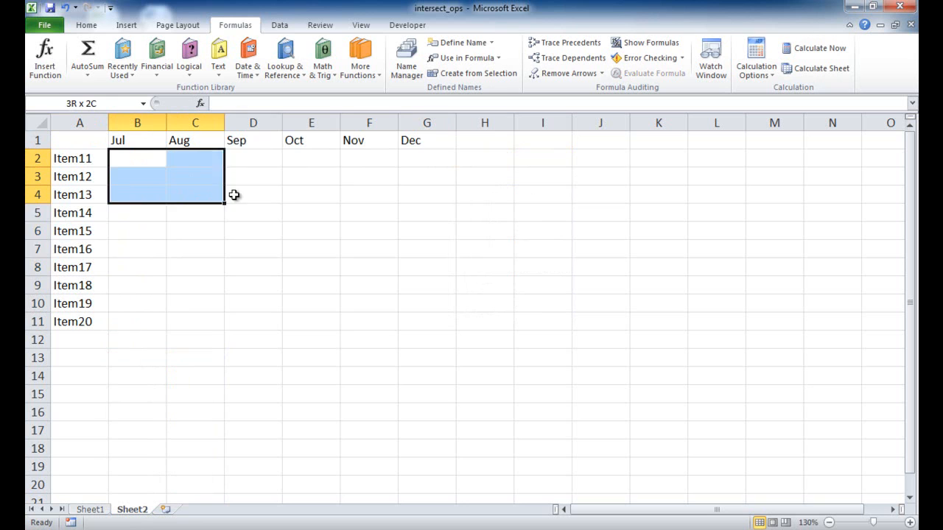
Fill the B2:G11 data block with RANDBETWEEN(10,1000) random numbers
{"action": "left_click_drag", "start_coordinate": [233, 195], "coordinate": [415, 321]}
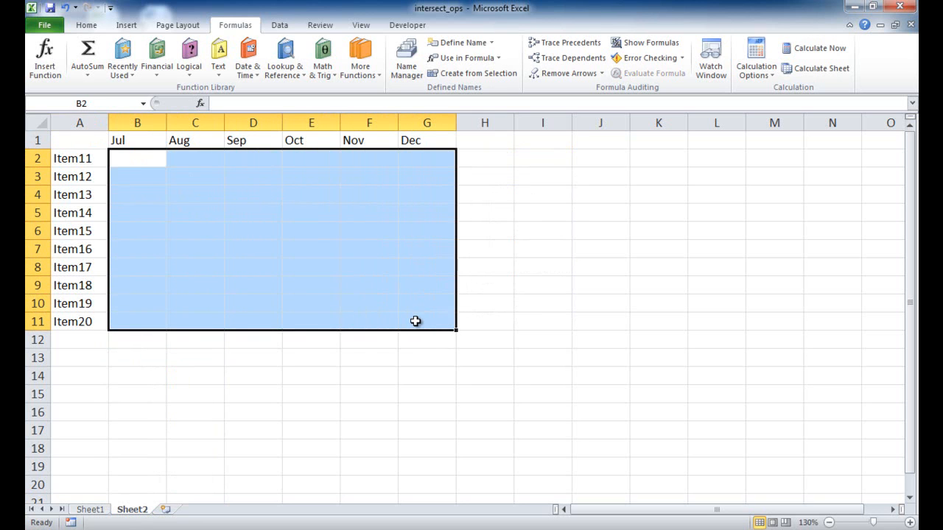
{"action": "type", "text": "=rand"}
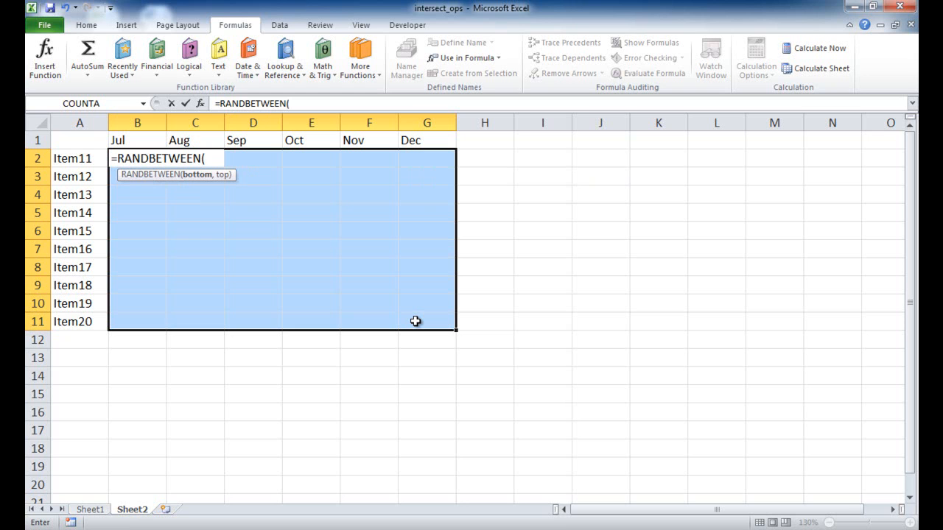
{"action": "type", "text": "10"}
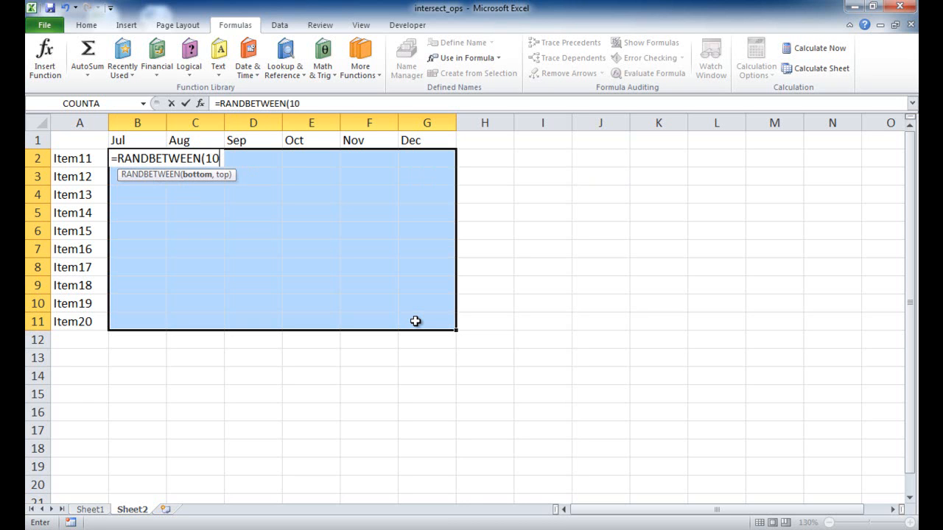
{"action": "type", "text": ",1000)"}
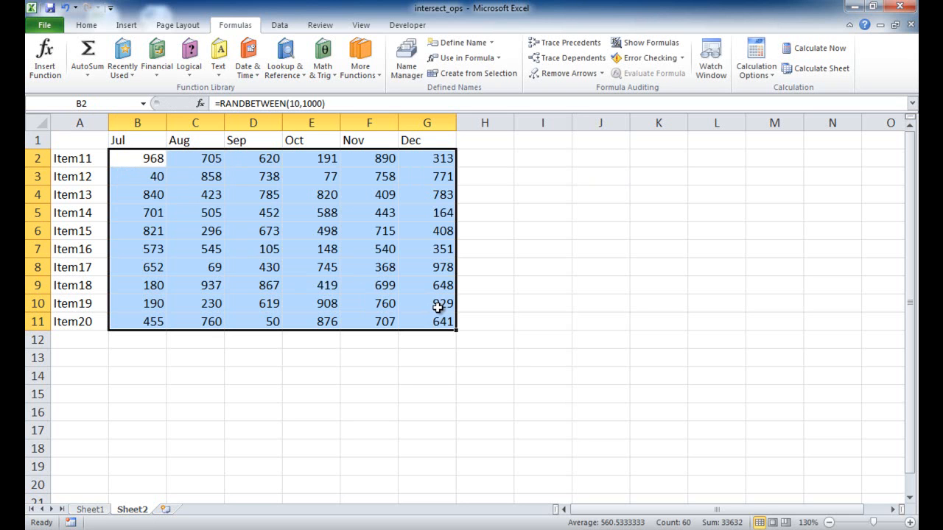
Convert the random-number formulas into static values with Paste Values
{"action": "left_click", "coordinate": [195, 176]}
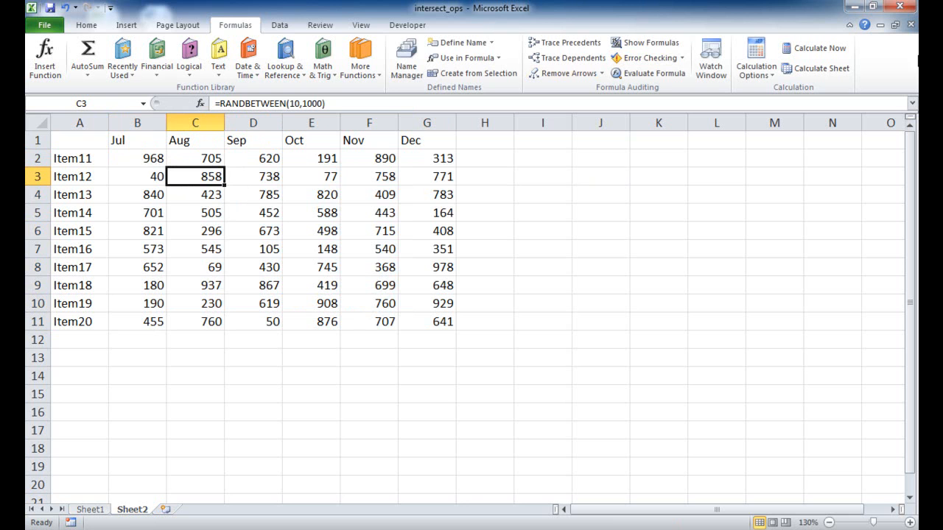
{"action": "left_click", "coordinate": [813, 48]}
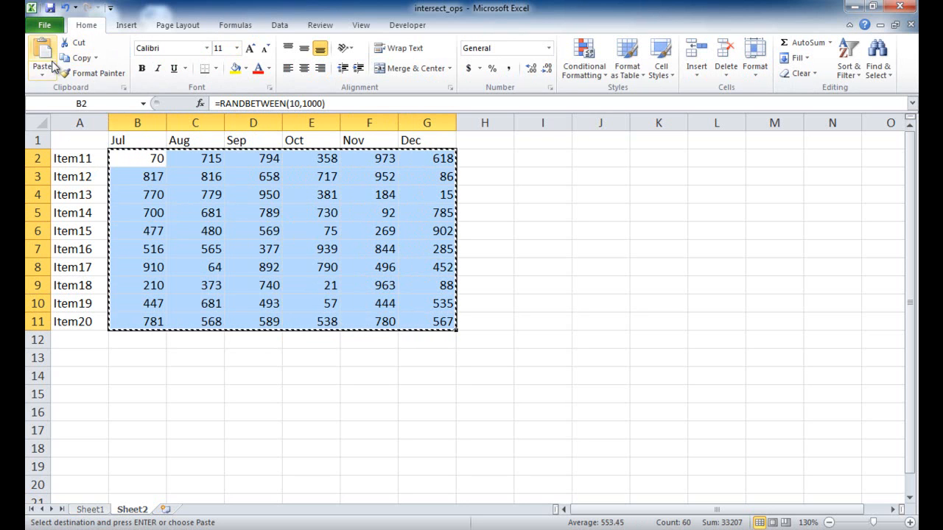
{"action": "left_click", "coordinate": [42, 57]}
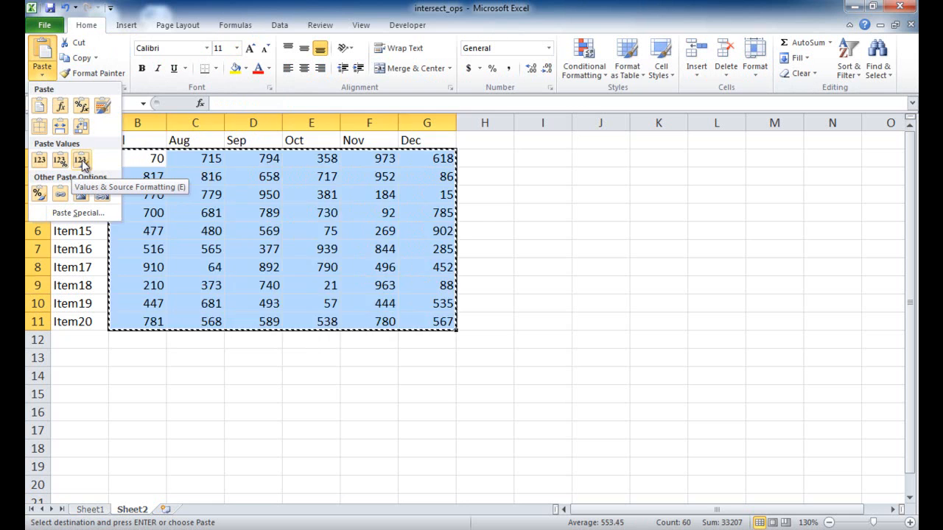
{"action": "left_click", "coordinate": [80, 159]}
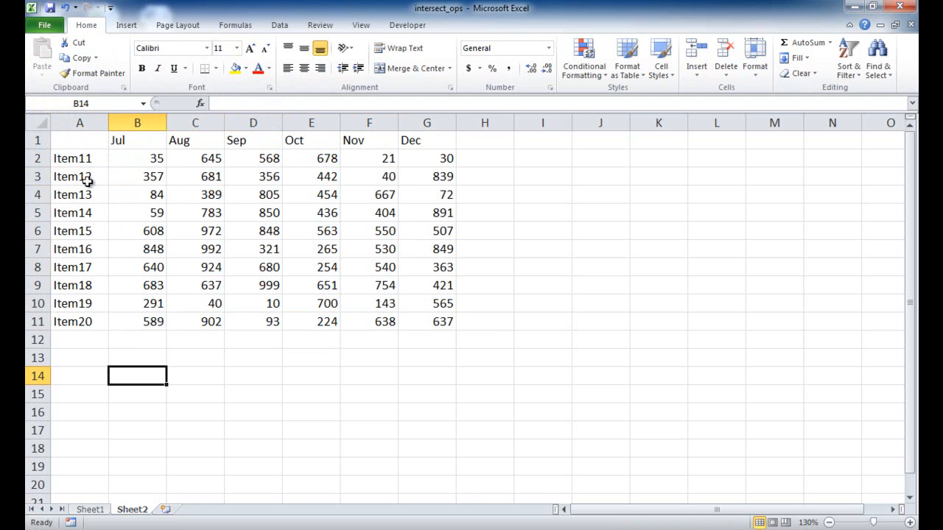
Add All Borders to A2:G11 and style the month headers with purple Accent4
{"action": "left_click_drag", "start_coordinate": [80, 158], "coordinate": [426, 321]}
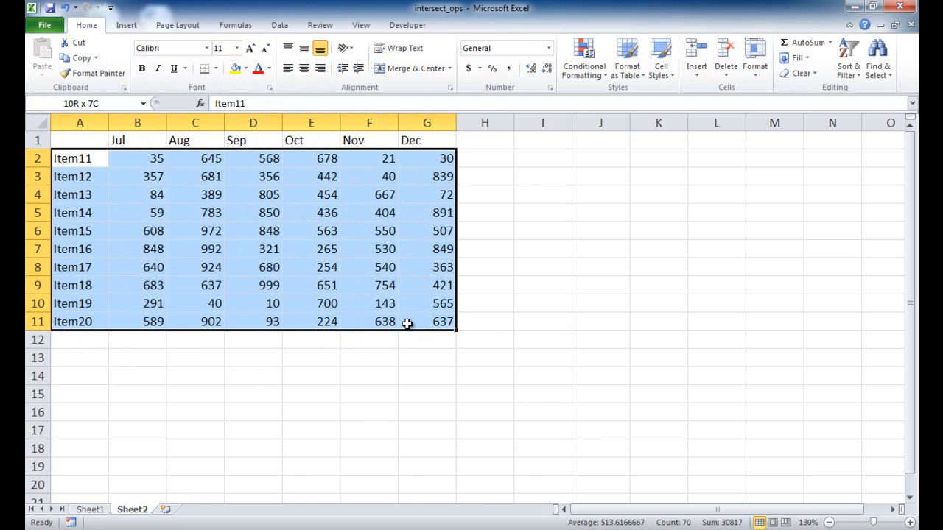
{"action": "left_click", "coordinate": [217, 67]}
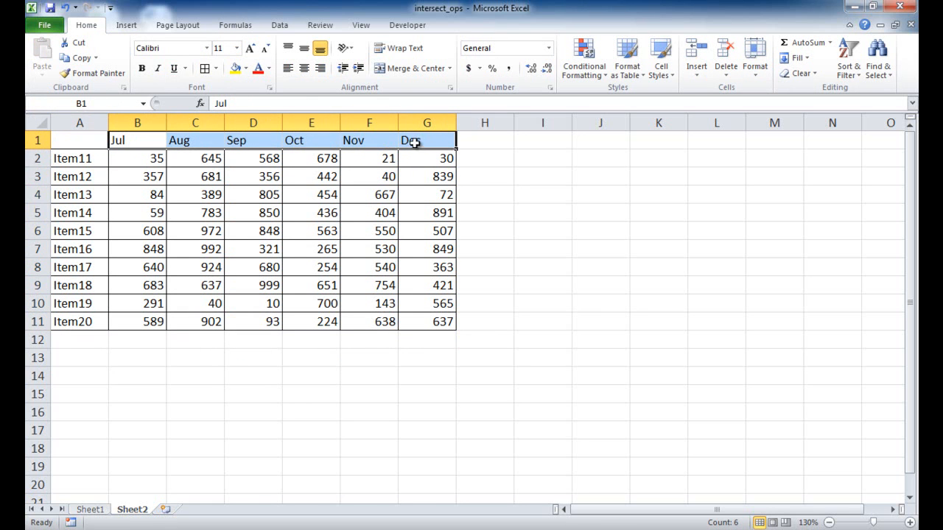
{"action": "mouse_move", "coordinate": [139, 141]}
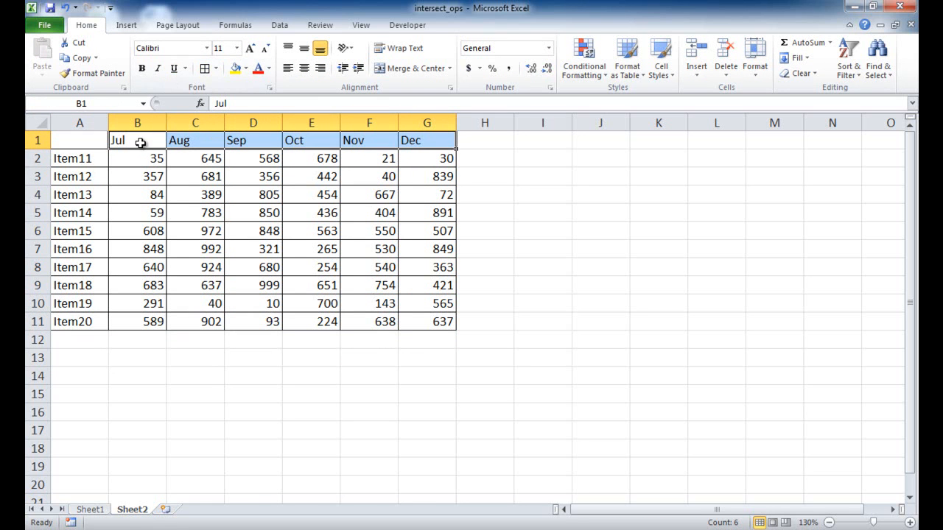
{"action": "left_click", "coordinate": [659, 59]}
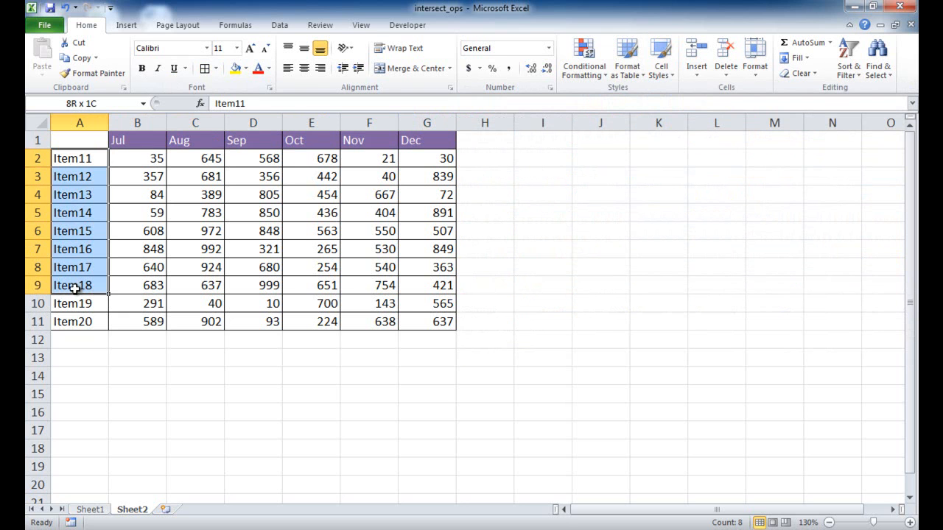
Style the item labels purple with Accent4 and type the Example2 label in A14
{"action": "left_click", "coordinate": [660, 58]}
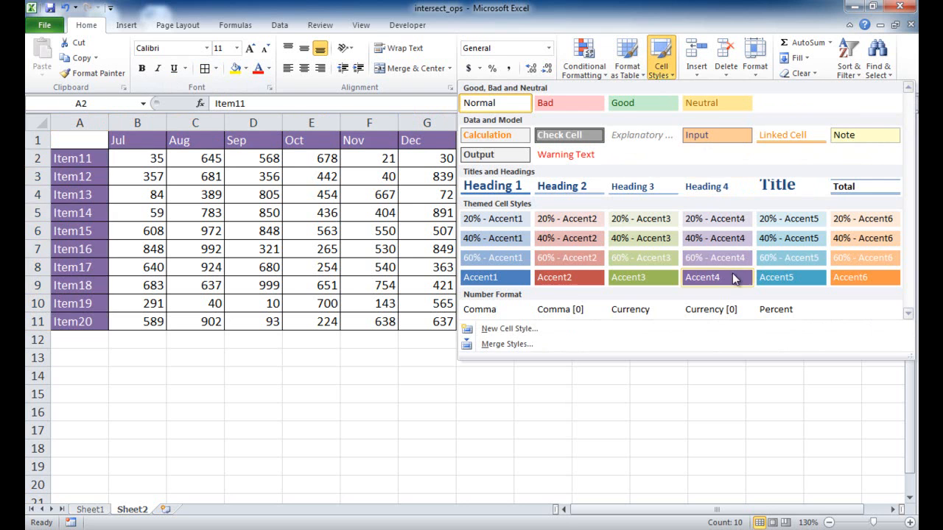
{"action": "left_click", "coordinate": [80, 376]}
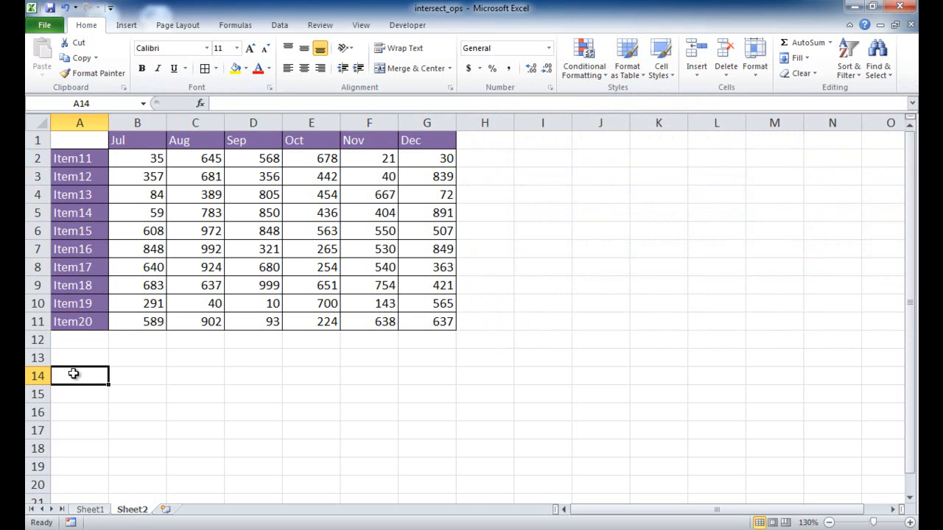
{"action": "type", "text": "Example2"}
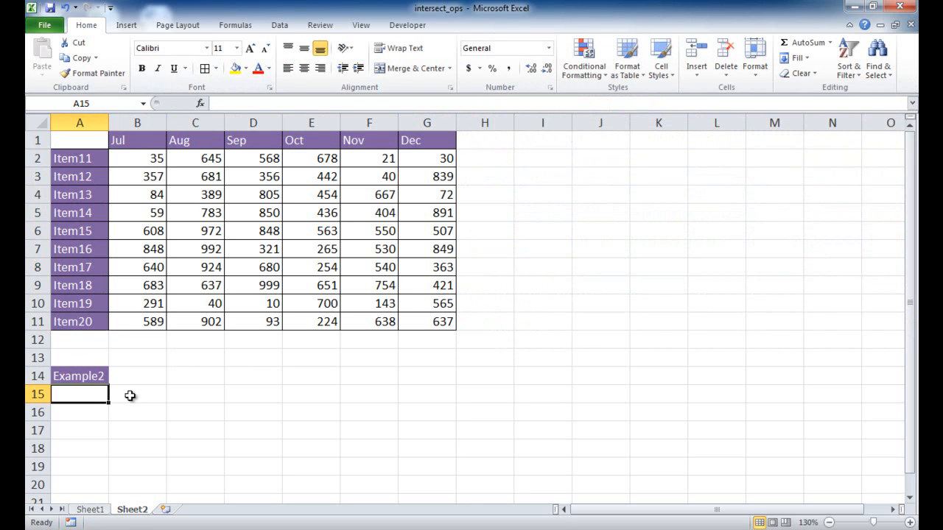
{"action": "left_click", "coordinate": [79, 140]}
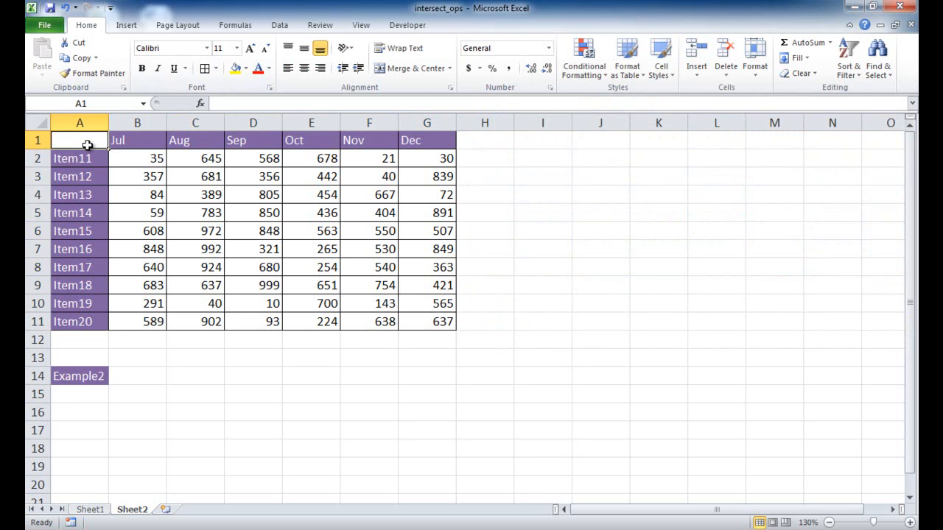
{"action": "mouse_move", "coordinate": [87, 141]}
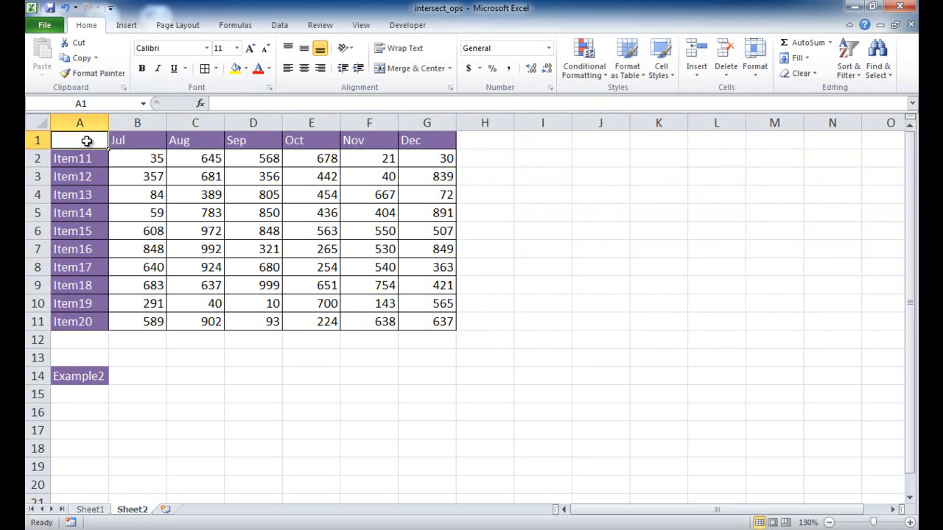
Create named ranges for A1:G11 from its top row and left column
{"action": "left_click_drag", "start_coordinate": [80, 140], "coordinate": [427, 321]}
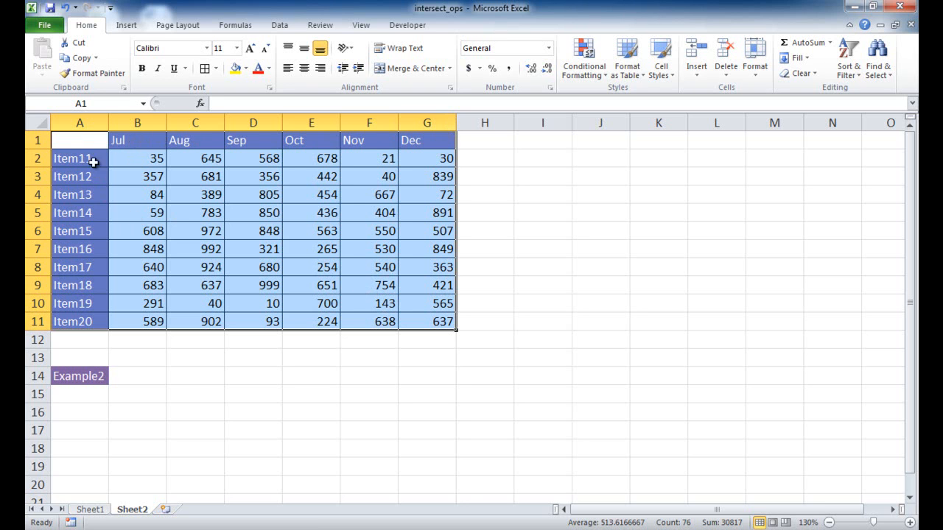
{"action": "mouse_move", "coordinate": [92, 295]}
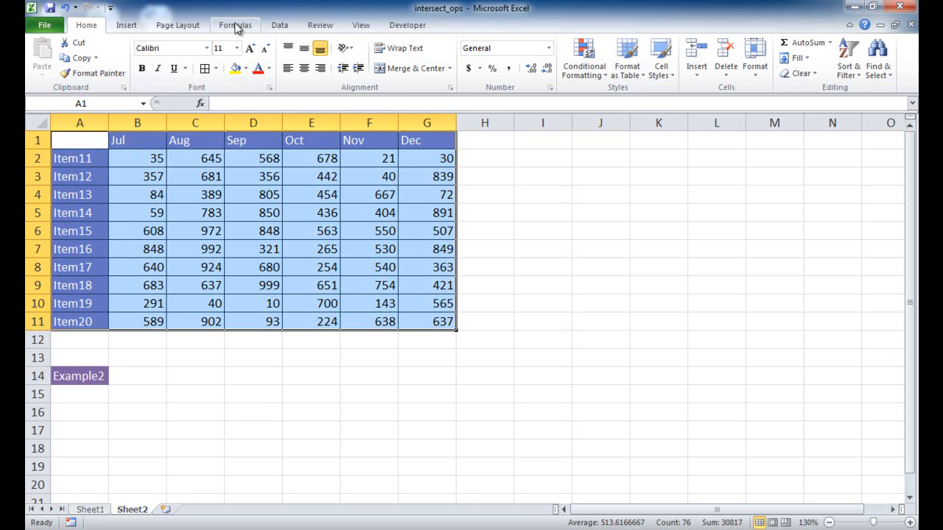
{"action": "left_click", "coordinate": [235, 25]}
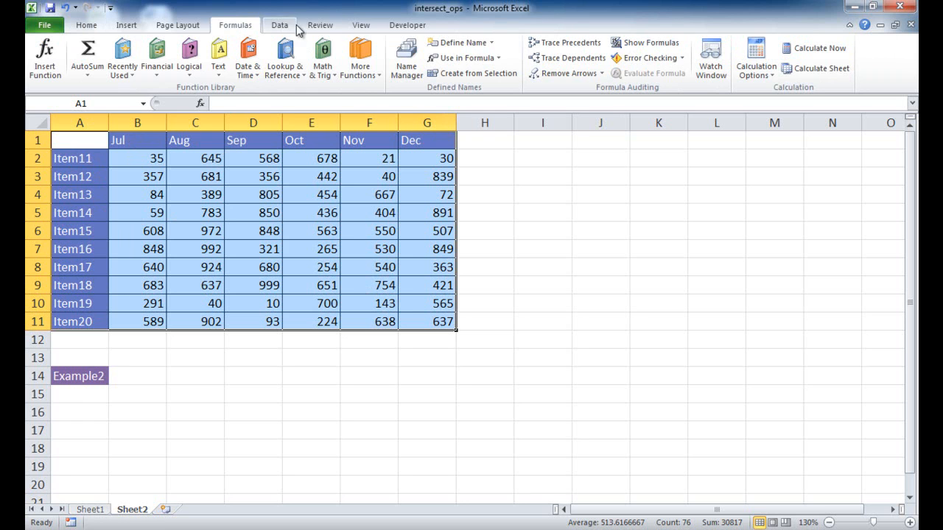
{"action": "mouse_move", "coordinate": [477, 73]}
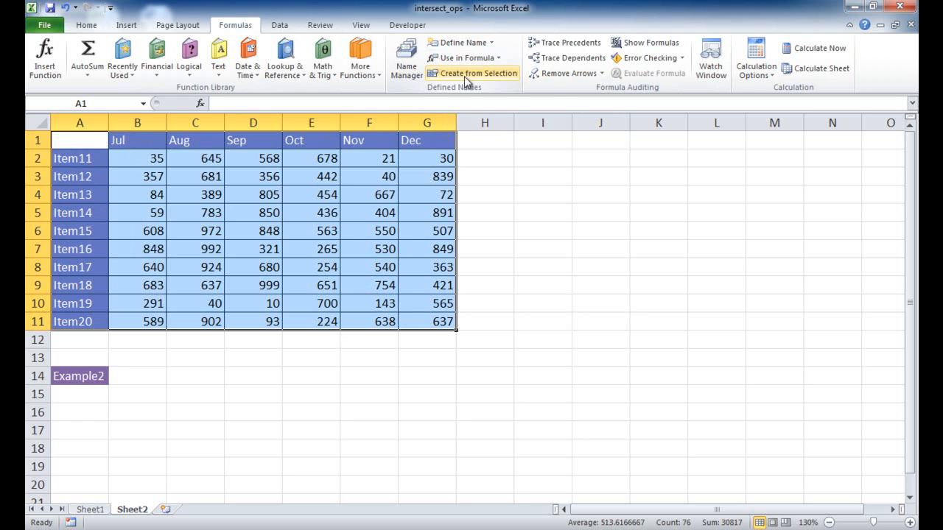
{"action": "mouse_move", "coordinate": [472, 73]}
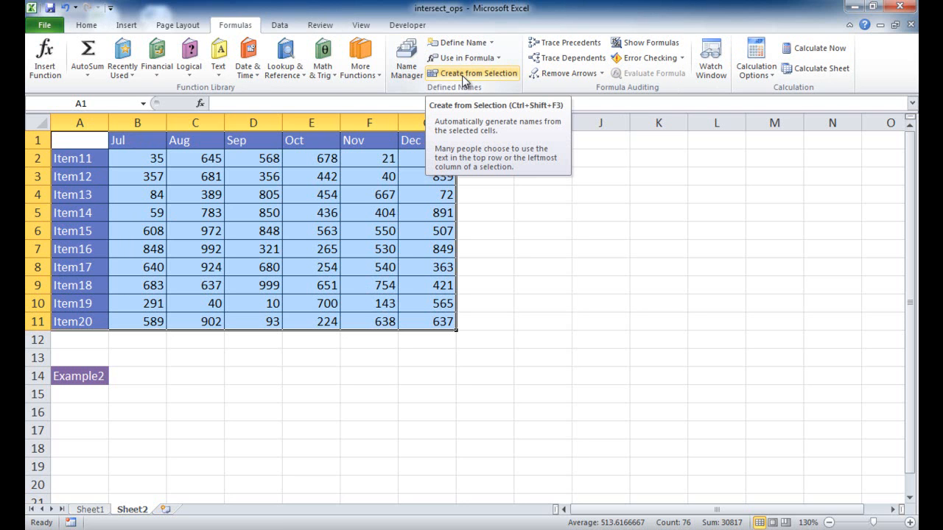
{"action": "left_click", "coordinate": [478, 73]}
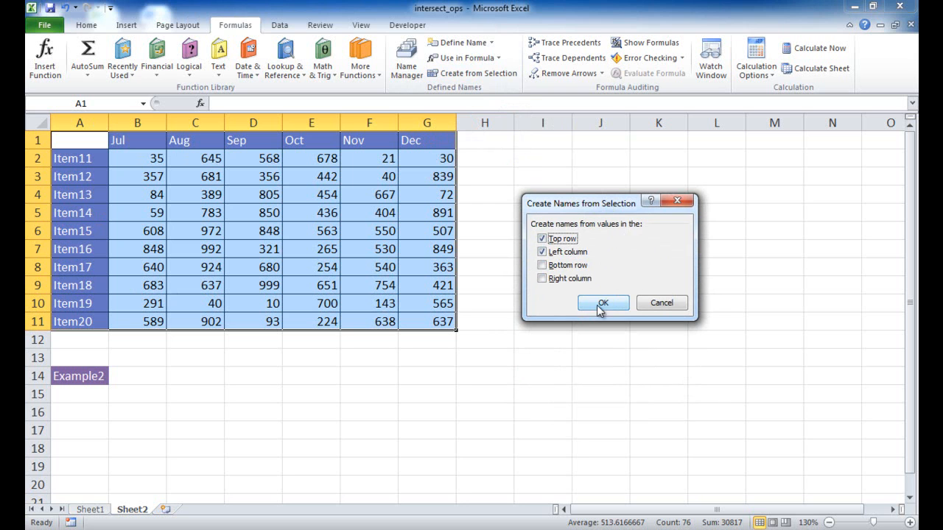
{"action": "left_click", "coordinate": [603, 303]}
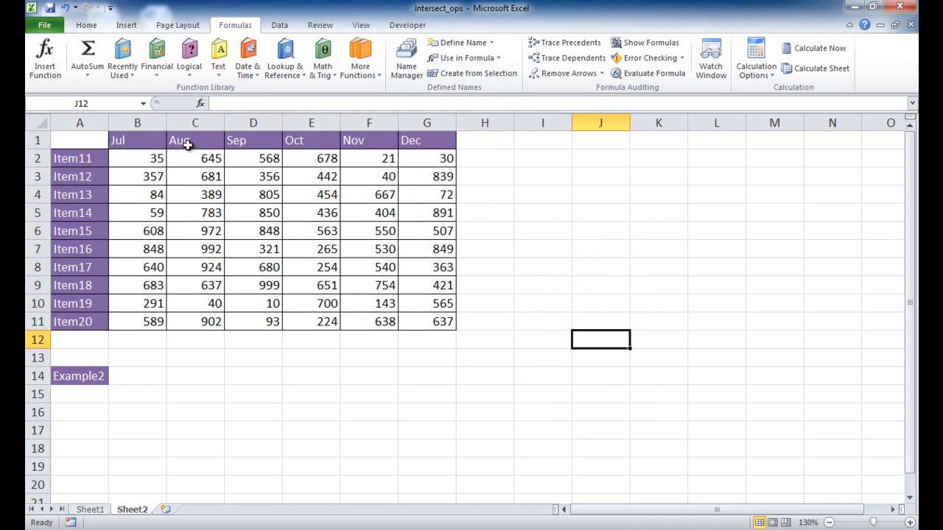
{"action": "left_click", "coordinate": [405, 58]}
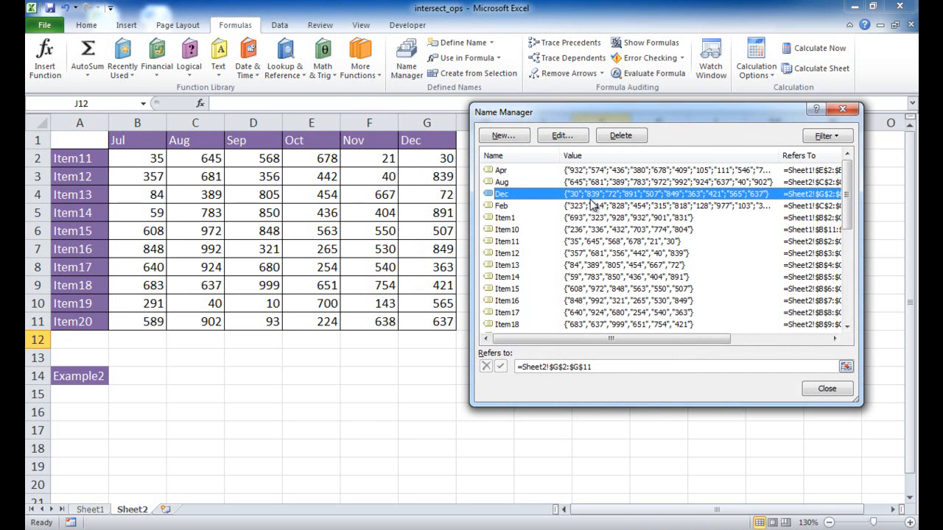
{"action": "mouse_move", "coordinate": [423, 161]}
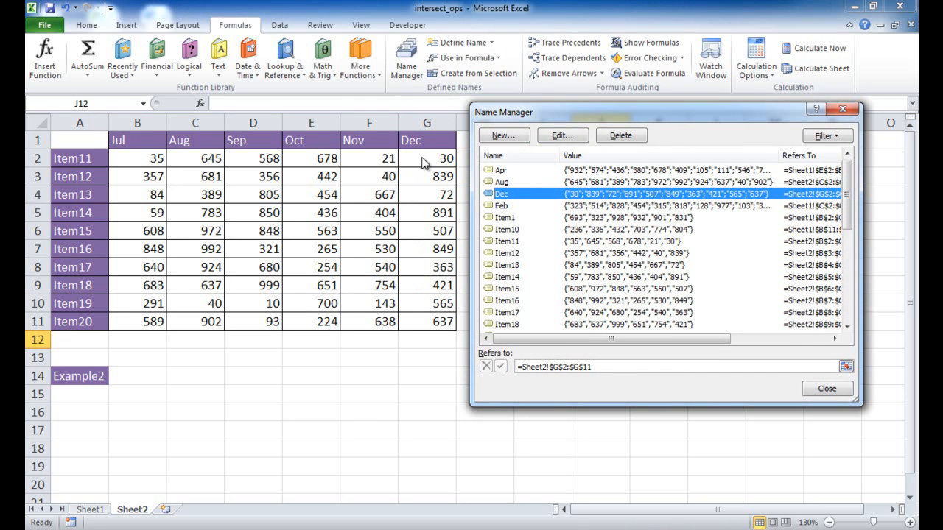
{"action": "mouse_move", "coordinate": [449, 189]}
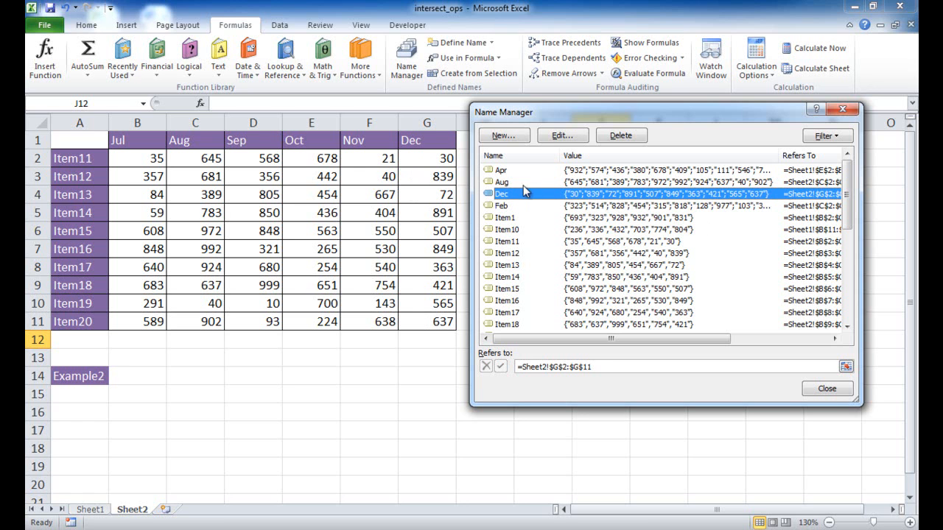
{"action": "left_click", "coordinate": [826, 388]}
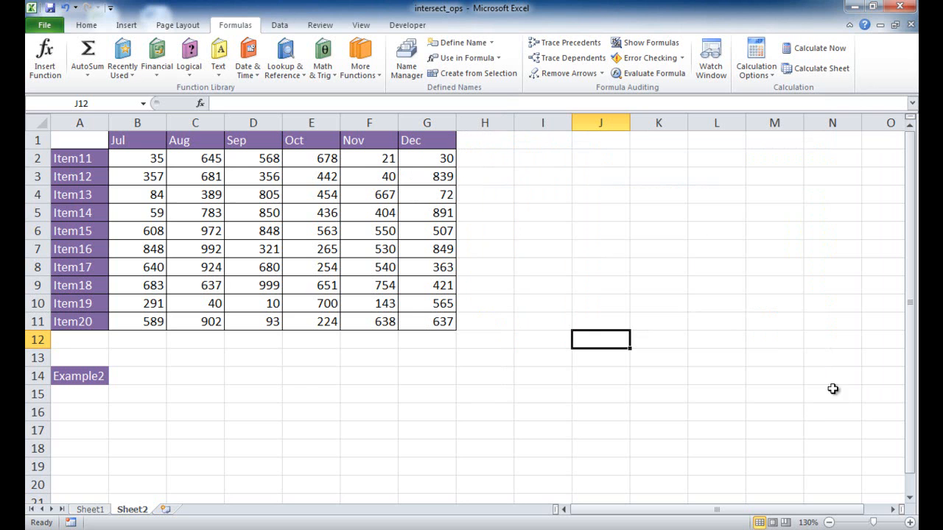
{"action": "left_click", "coordinate": [137, 158]}
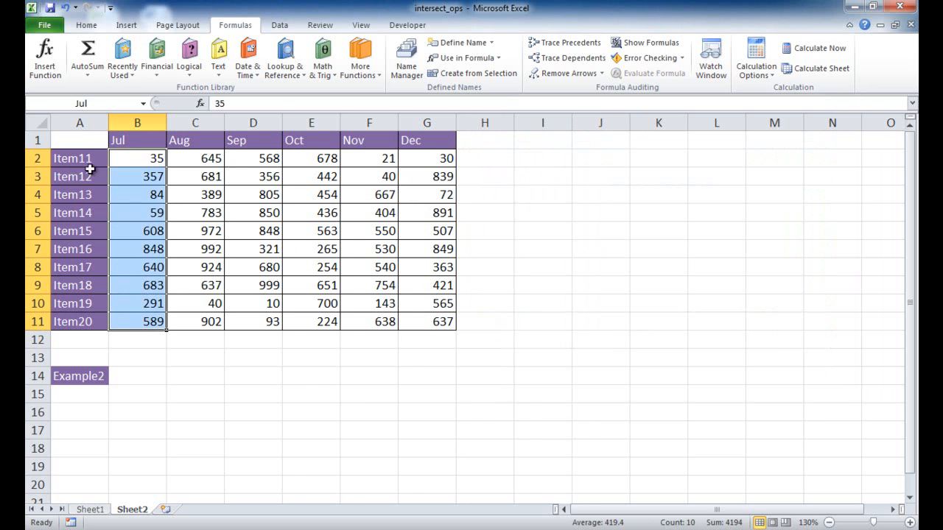
{"action": "mouse_move", "coordinate": [140, 322]}
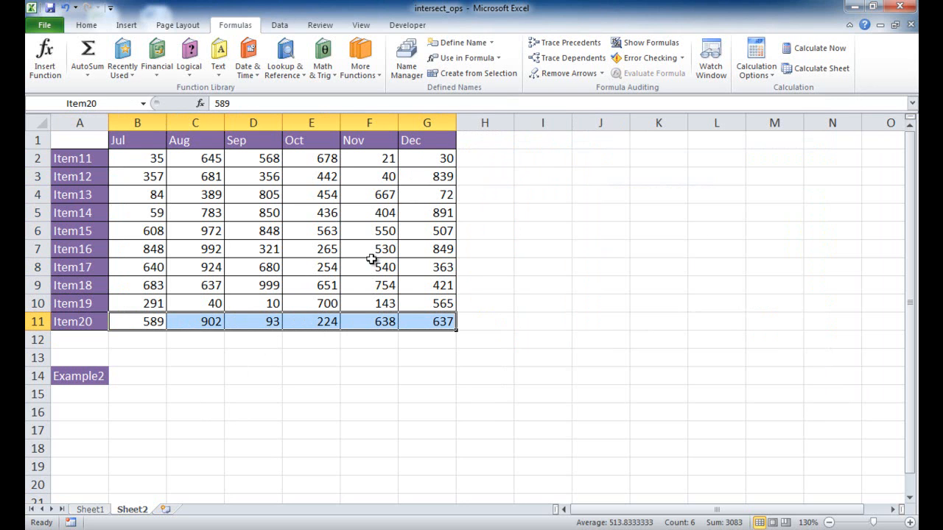
{"action": "mouse_move", "coordinate": [161, 420]}
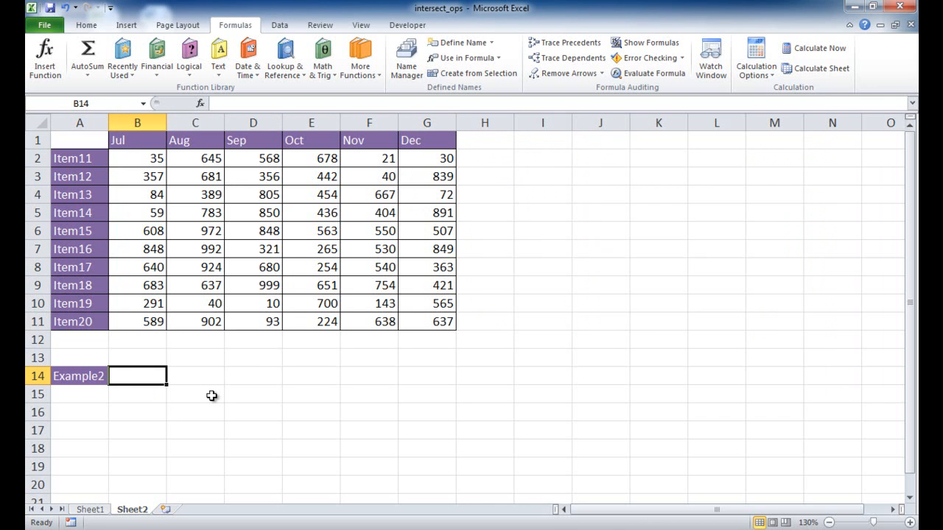
Enter =Jul Item15 in B14 so it returns 608
{"action": "type", "text": "="}
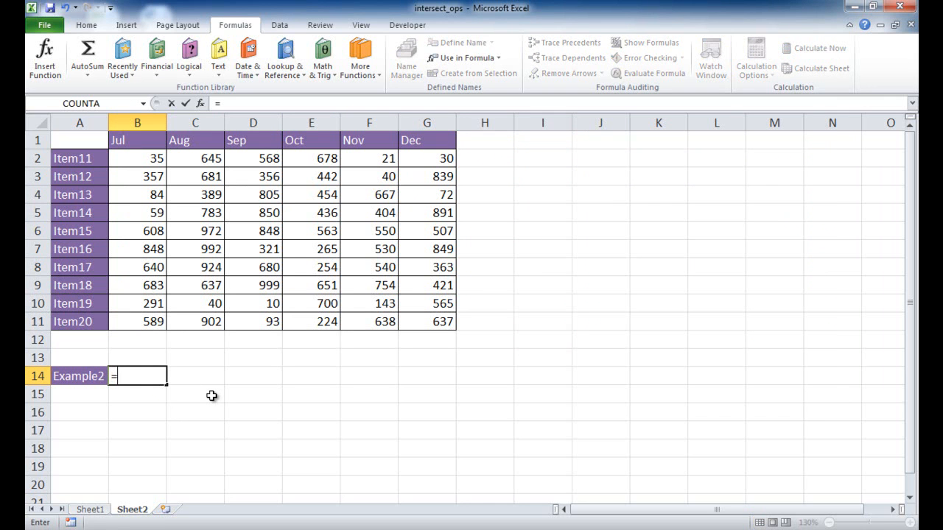
{"action": "type", "text": "Jul"}
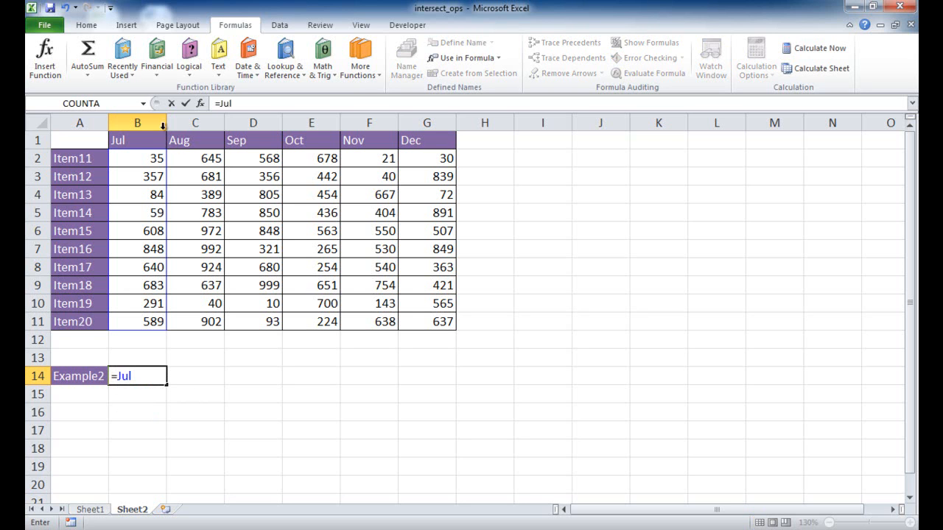
{"action": "mouse_move", "coordinate": [146, 230]}
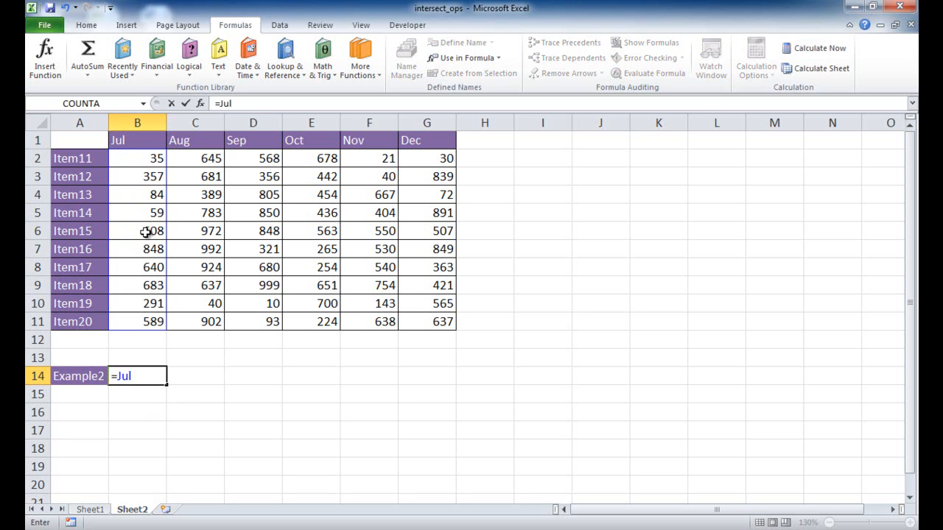
{"action": "type", "text": "It"}
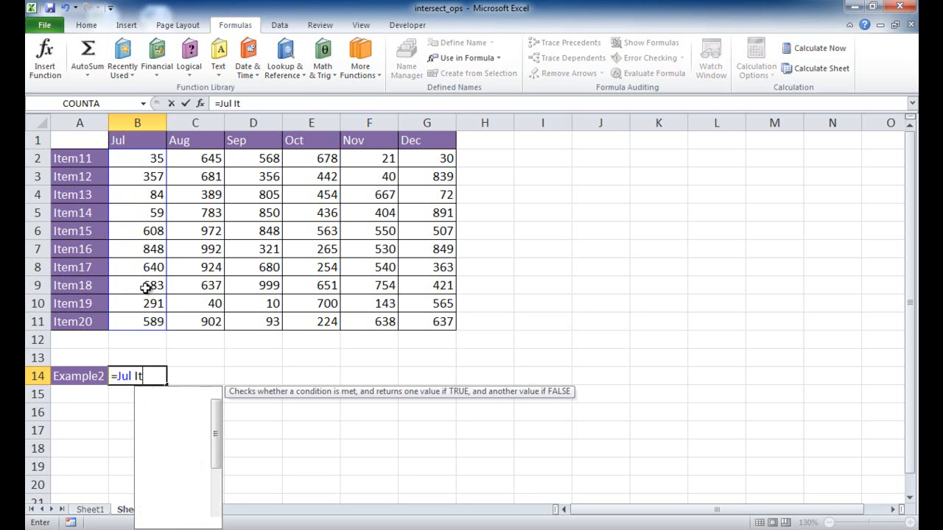
{"action": "type", "text": "em"}
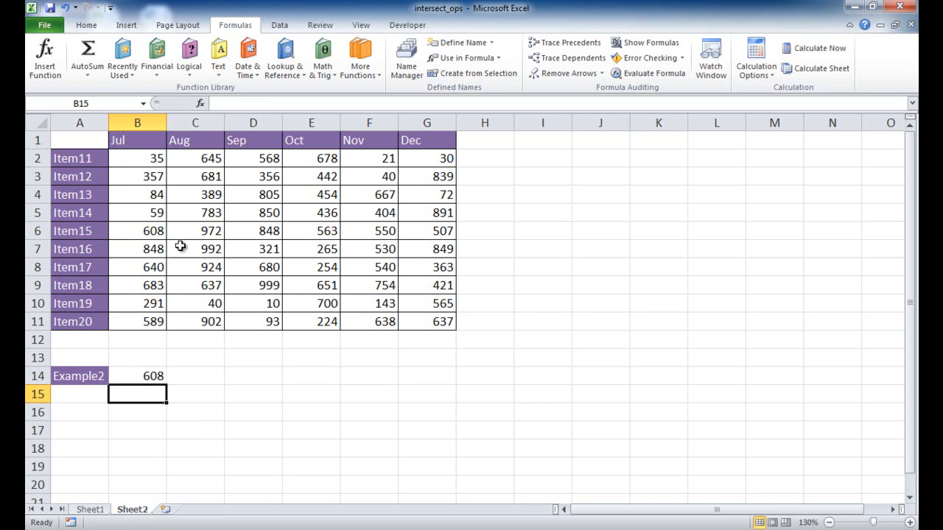
{"action": "left_click", "coordinate": [137, 231]}
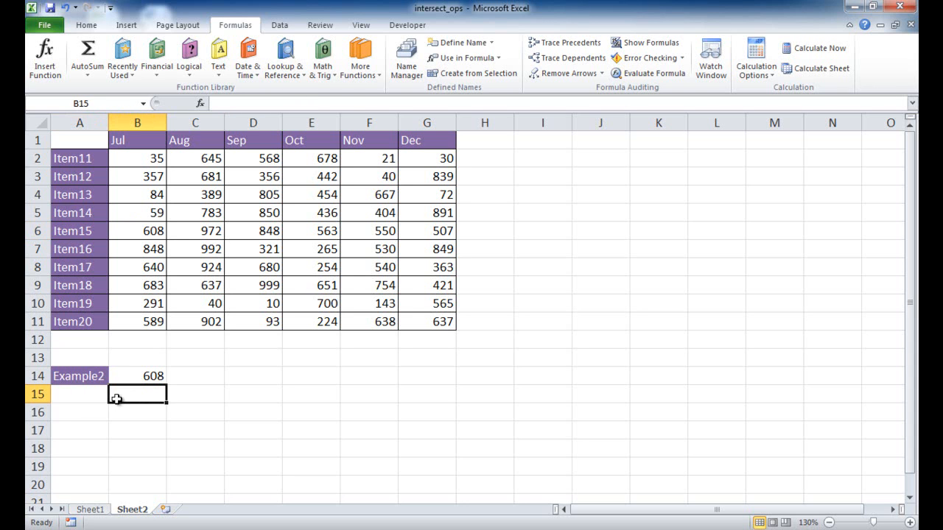
Type Example3 in A16 and Format Painter the Example2 purple style onto it
{"action": "left_click", "coordinate": [80, 412]}
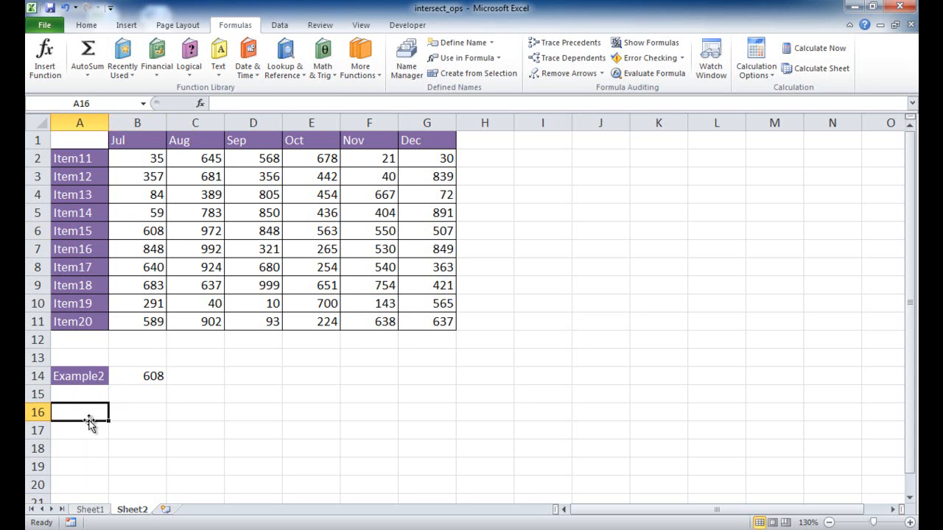
{"action": "type", "text": "Example3"}
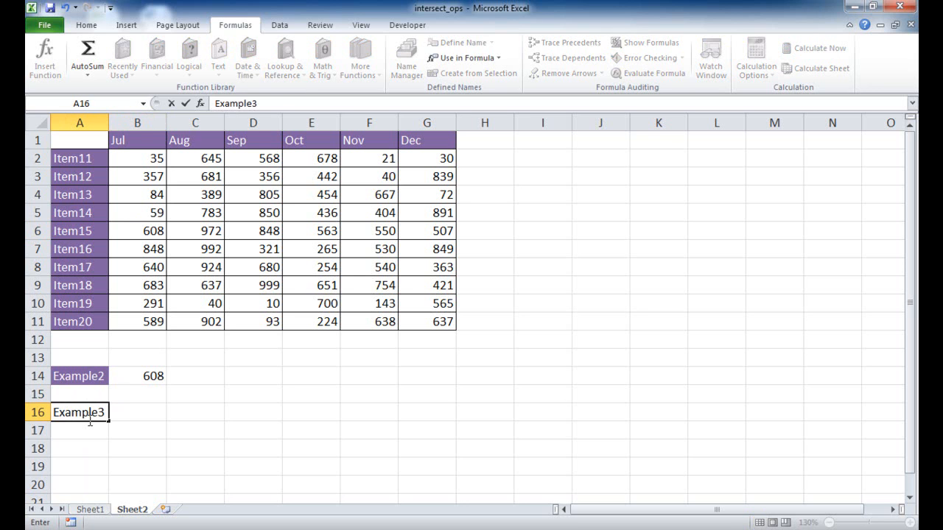
{"action": "left_click", "coordinate": [137, 413]}
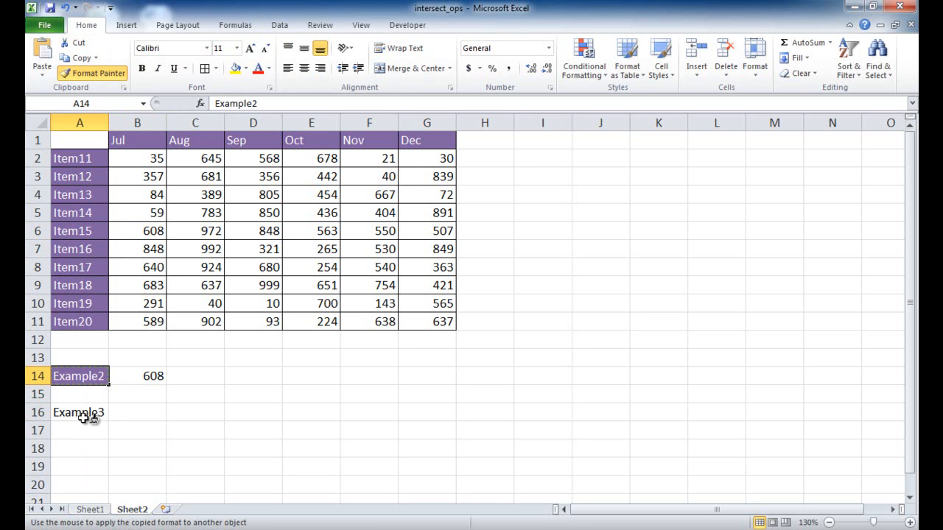
{"action": "left_click", "coordinate": [138, 412]}
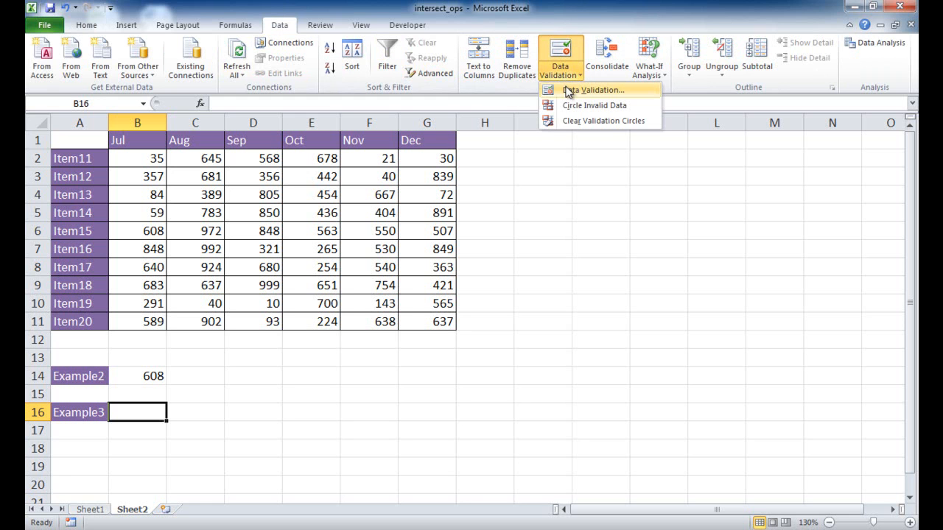
Give B16 a List data validation sourced from $B$1:$G$1
{"action": "left_click", "coordinate": [598, 89]}
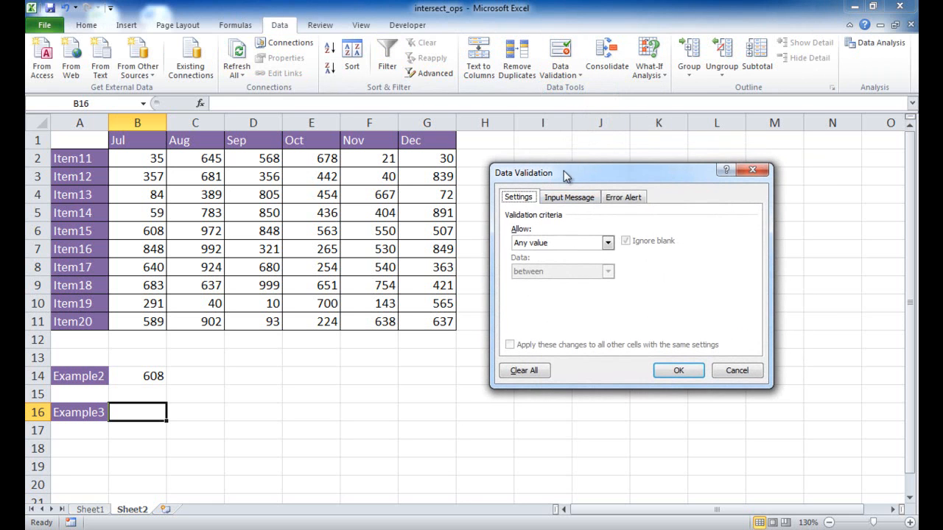
{"action": "left_click", "coordinate": [607, 242]}
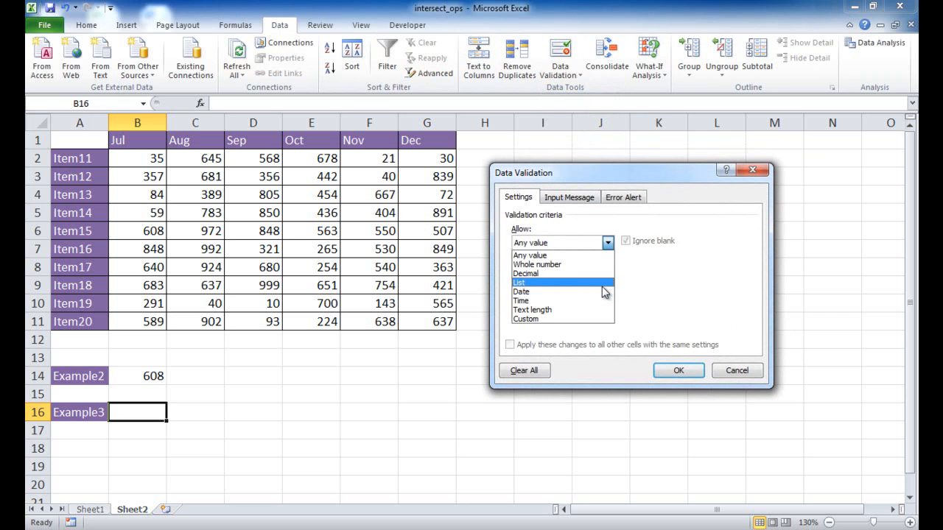
{"action": "left_click", "coordinate": [519, 282]}
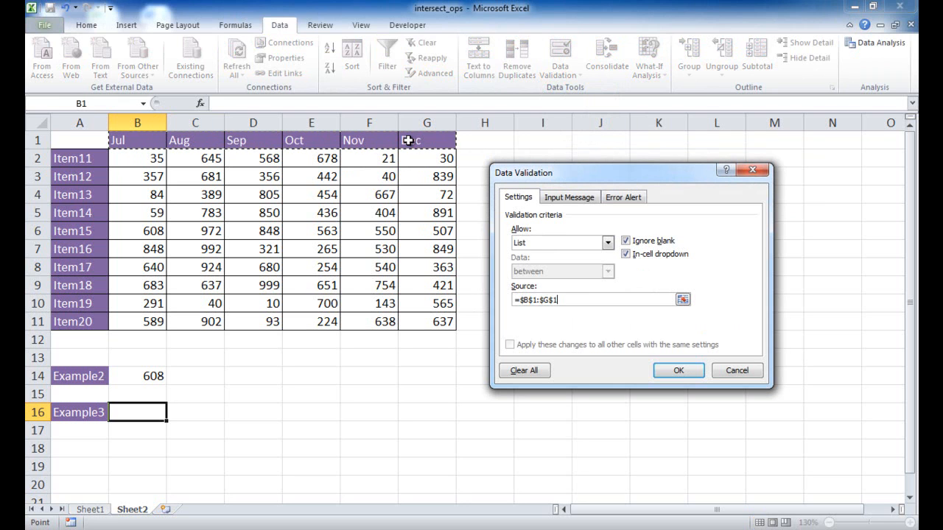
{"action": "left_click", "coordinate": [676, 369]}
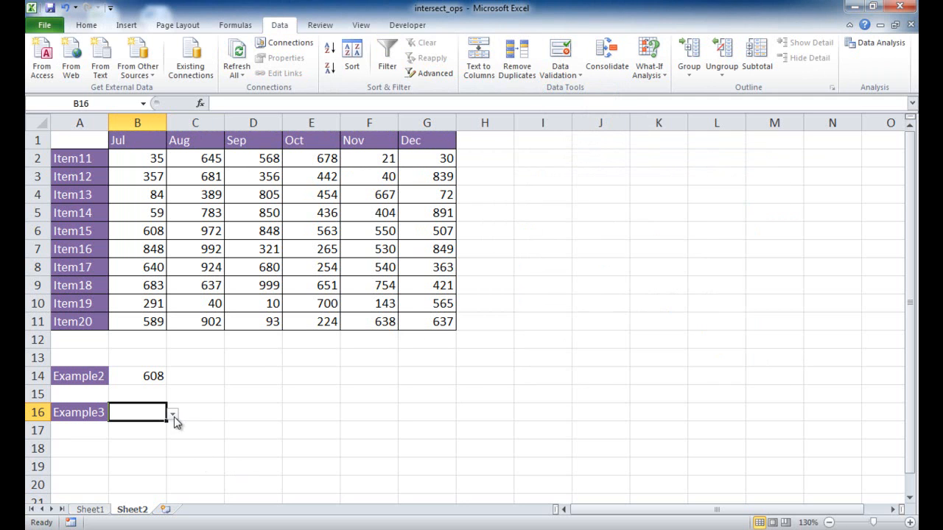
{"action": "left_click", "coordinate": [172, 412]}
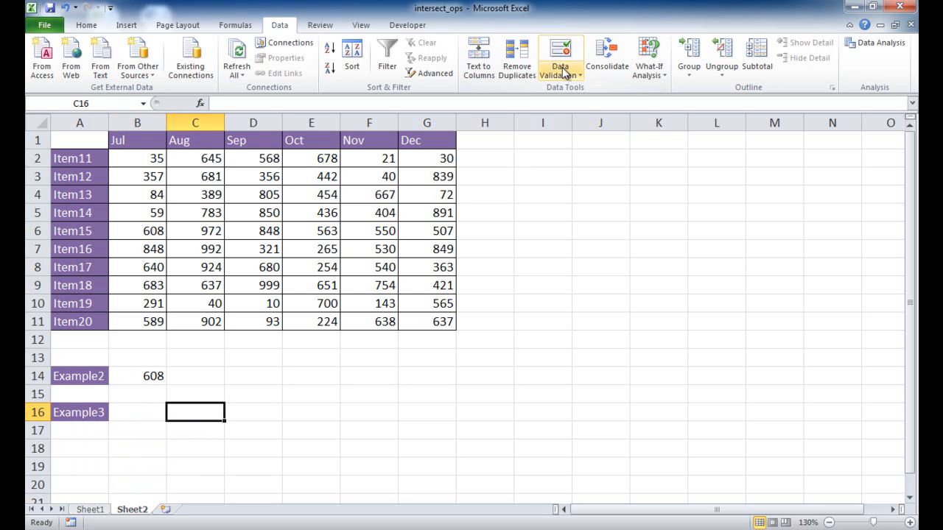
Add a list validation dropdown to C16 sourced from the Item11–Item20 names in A2:A11
{"action": "left_click", "coordinate": [561, 51]}
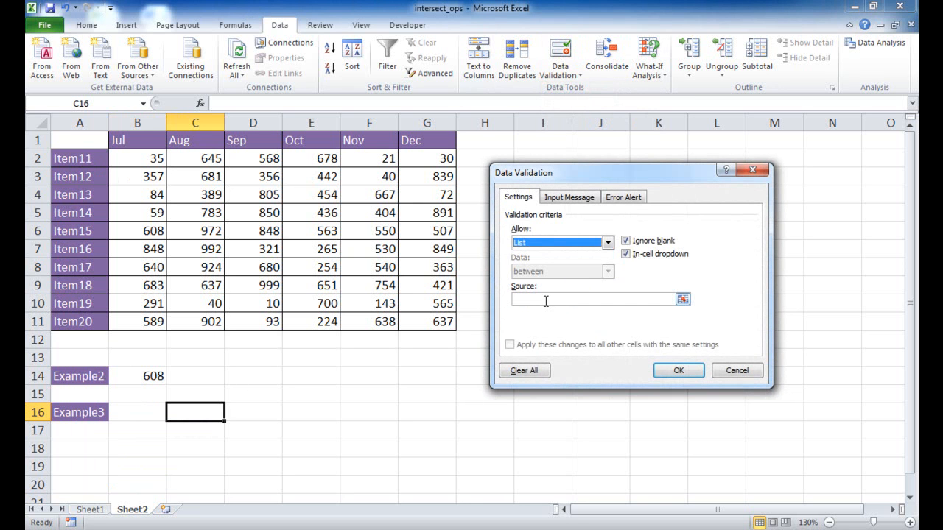
{"action": "left_click_drag", "start_coordinate": [79, 158], "coordinate": [79, 285]}
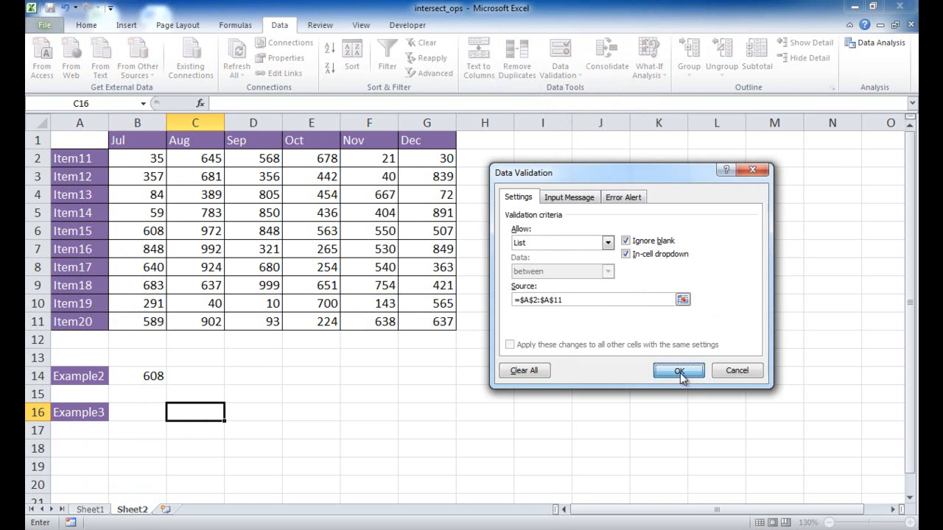
{"action": "left_click", "coordinate": [678, 370]}
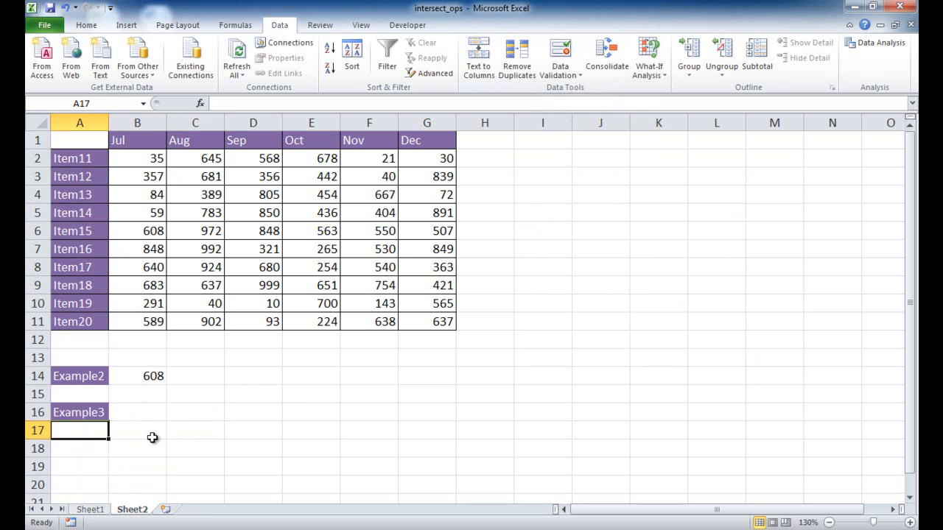
{"action": "left_click", "coordinate": [137, 430]}
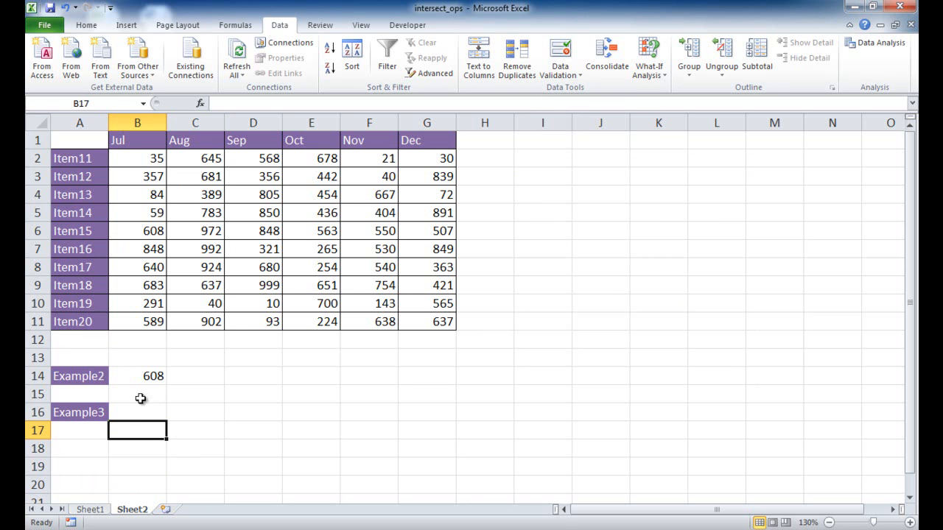
{"action": "left_click", "coordinate": [79, 430]}
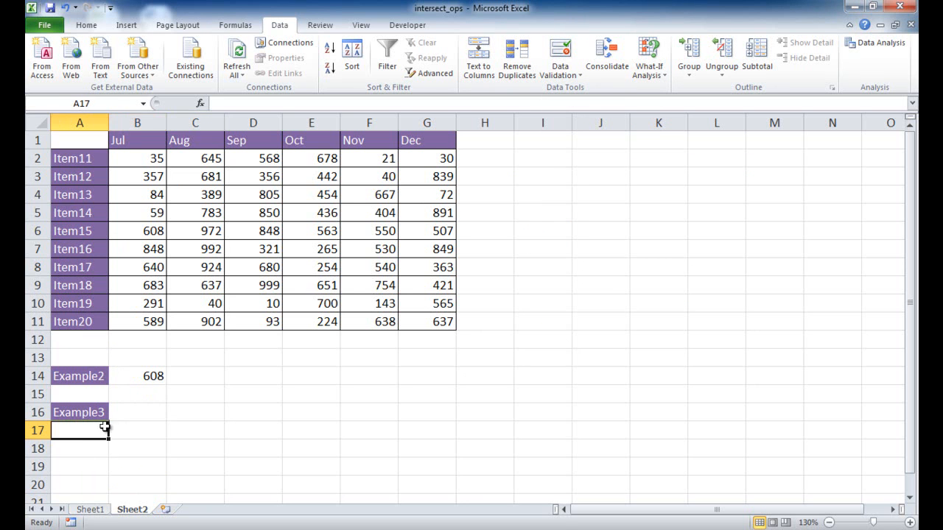
Enter =INDIRECT(B16) INDIRECT(C16) in A17 to intersect the two chosen named ranges
{"action": "type", "text": "="}
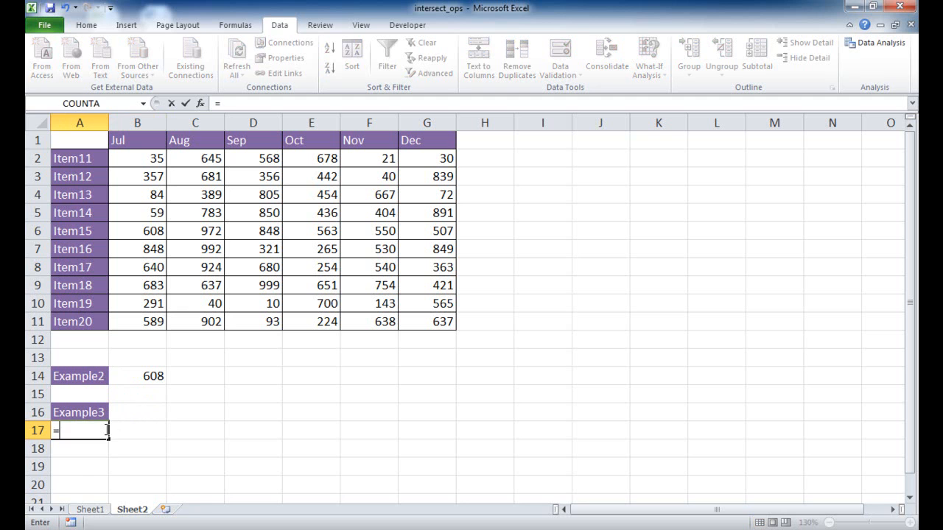
{"action": "type", "text": "ind"}
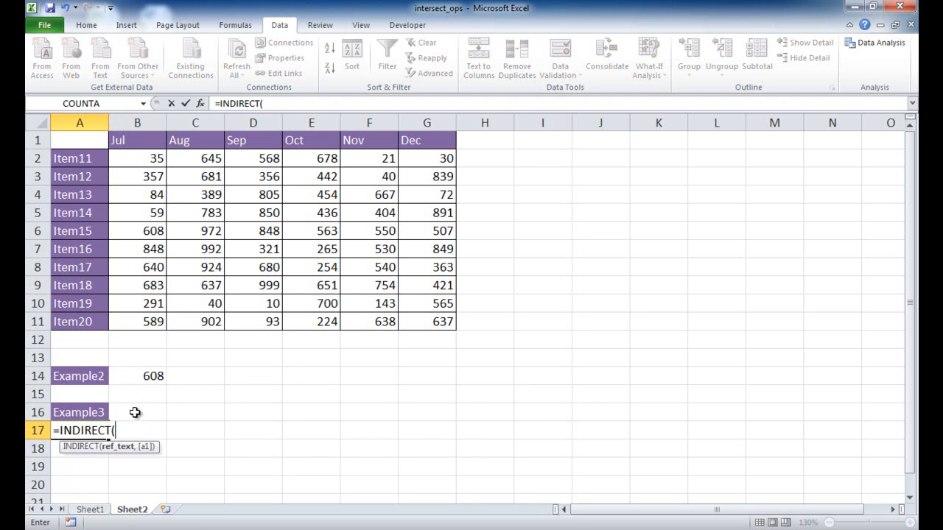
{"action": "left_click", "coordinate": [137, 412]}
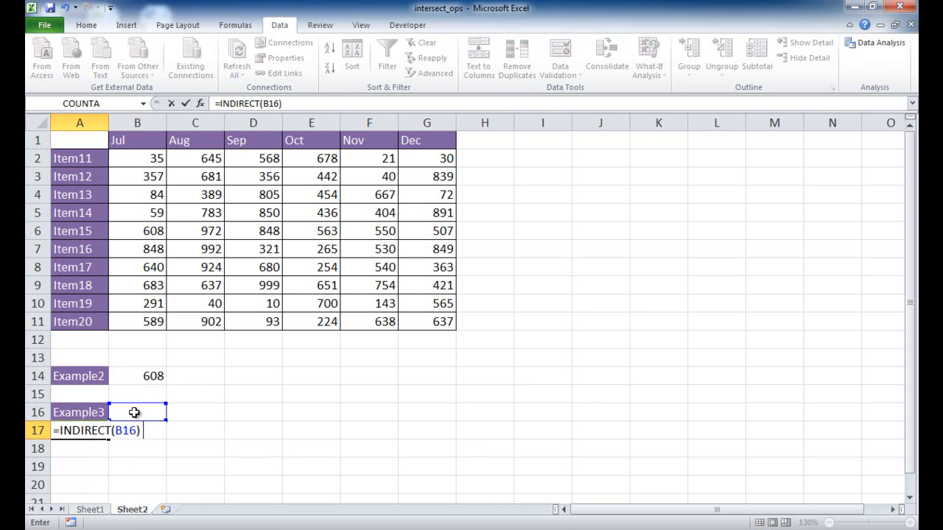
{"action": "type", "text": "in"}
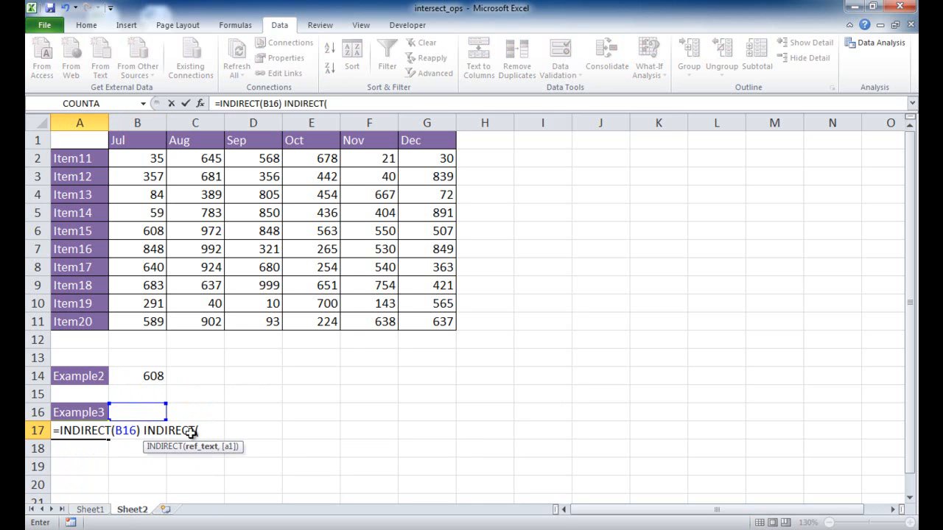
{"action": "left_click", "coordinate": [195, 411]}
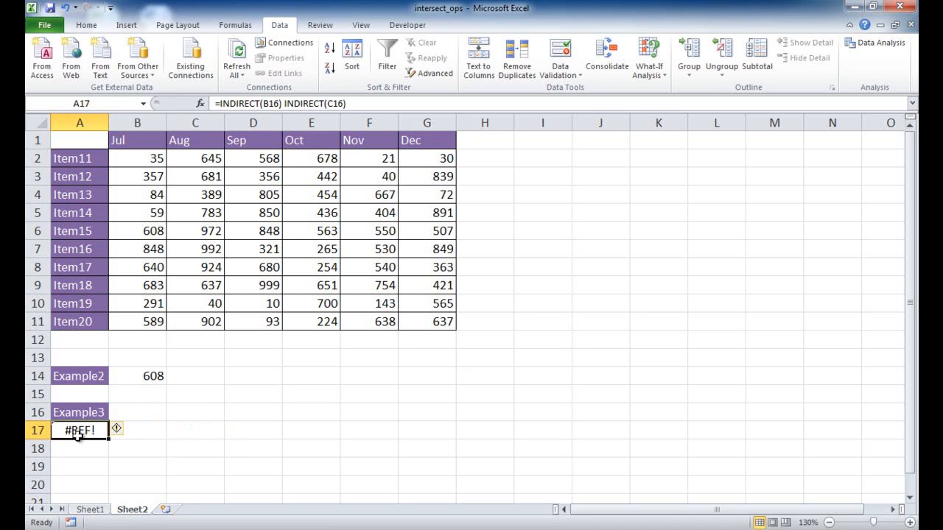
{"action": "left_click", "coordinate": [137, 413]}
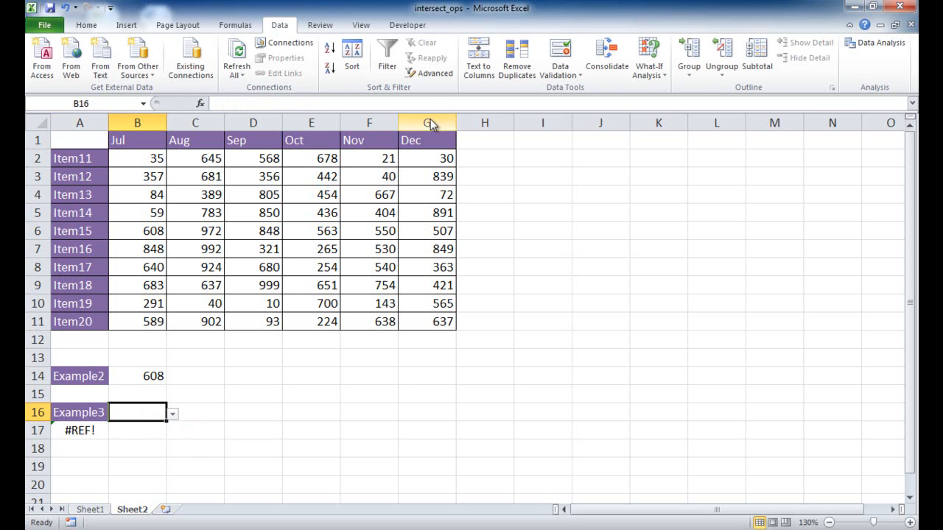
{"action": "mouse_move", "coordinate": [427, 157]}
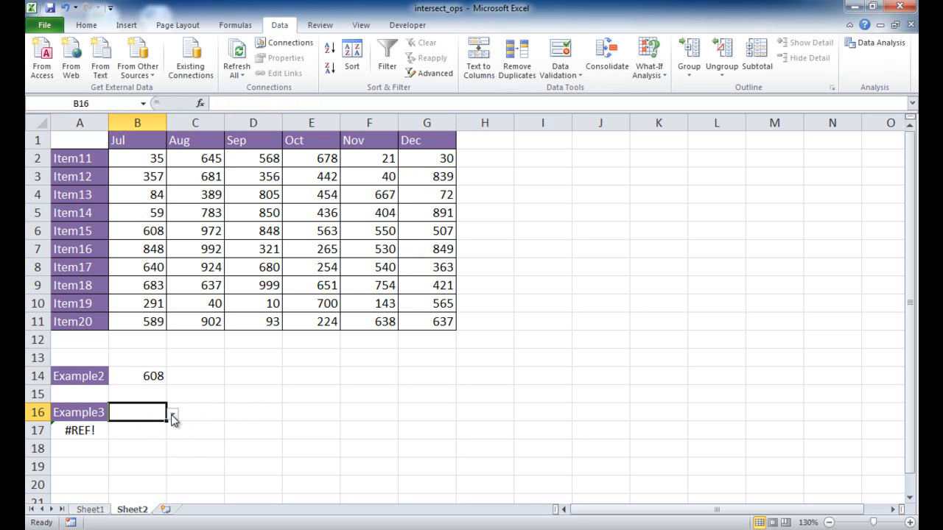
Choose Dec in B16 and Item15 in C16 so A17 returns 507
{"action": "type", "text": "Dec"}
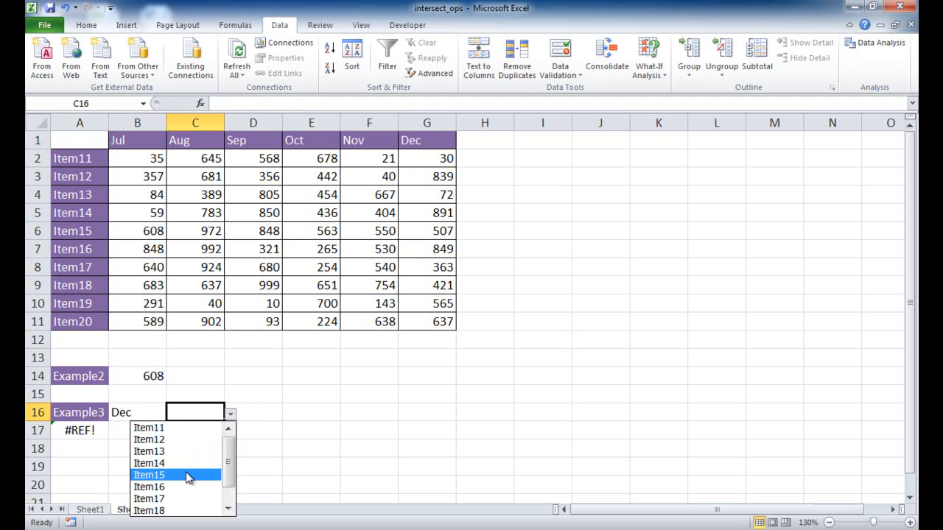
{"action": "left_click", "coordinate": [149, 475]}
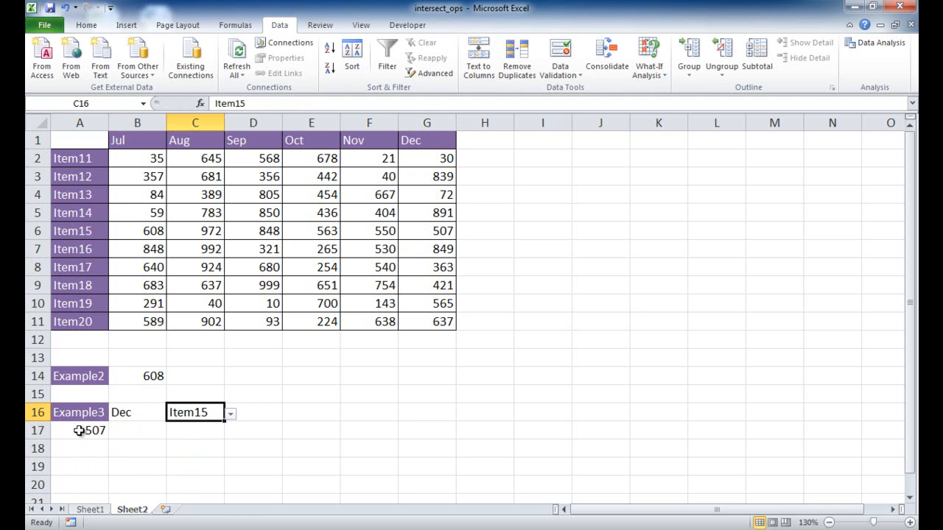
{"action": "mouse_move", "coordinate": [370, 430]}
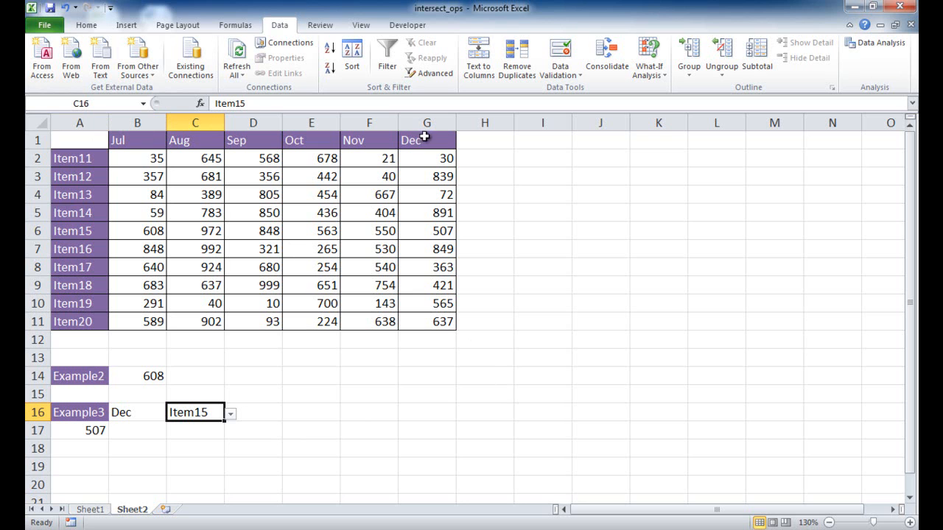
{"action": "mouse_move", "coordinate": [58, 201]}
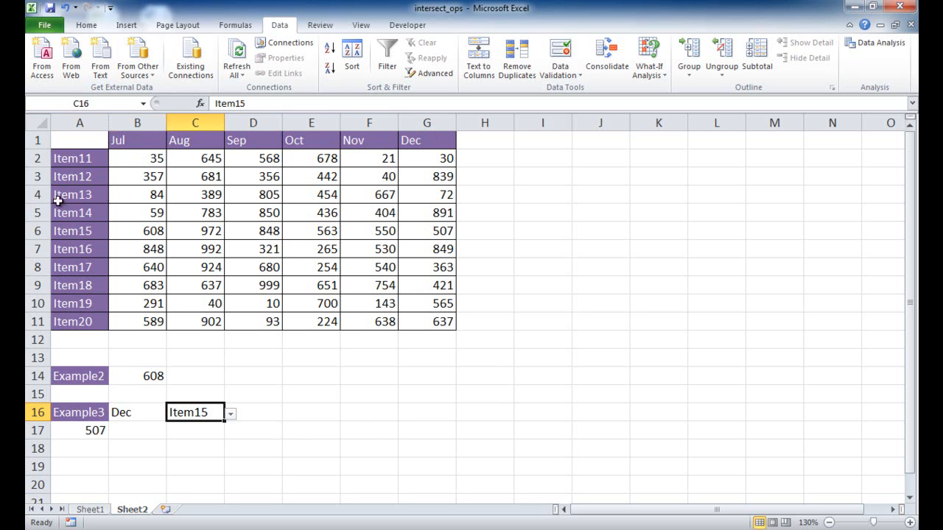
{"action": "mouse_move", "coordinate": [467, 374]}
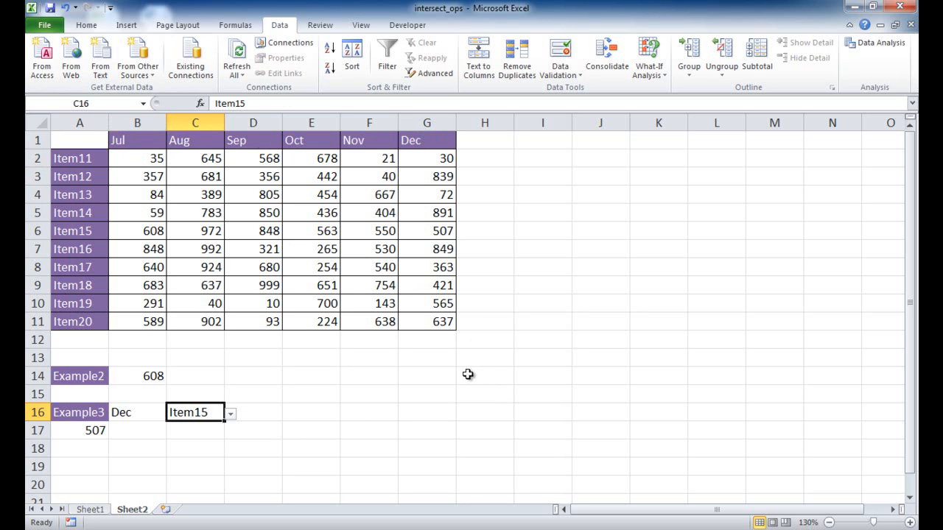
{"action": "mouse_move", "coordinate": [330, 383]}
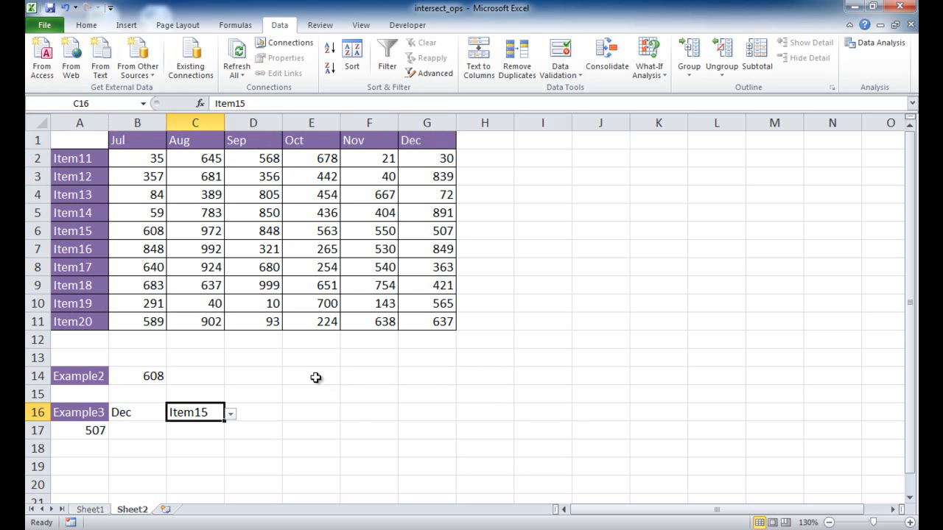
{"action": "left_click", "coordinate": [310, 376]}
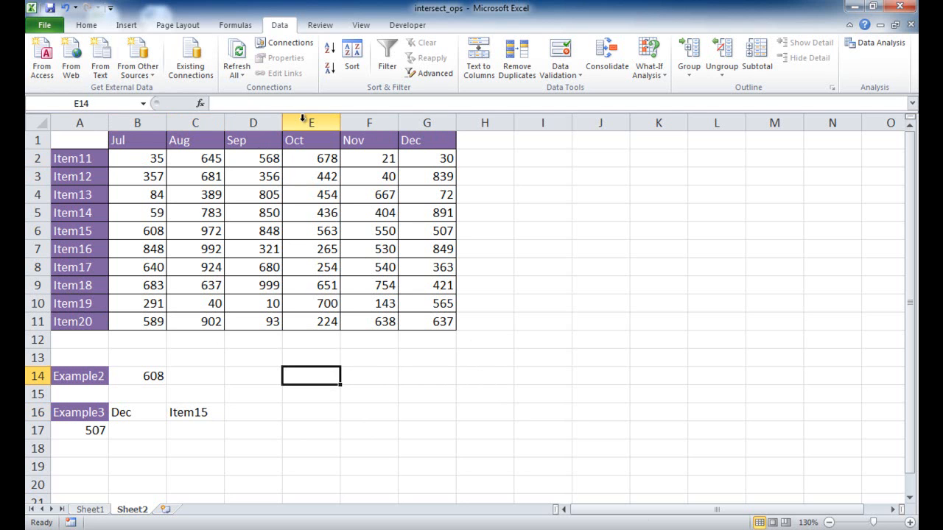
{"action": "left_click", "coordinate": [36, 231]}
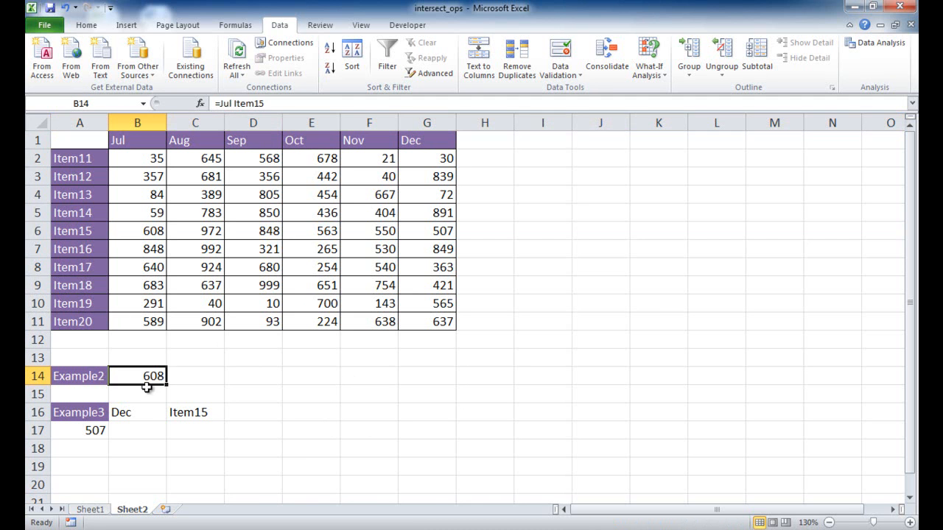
{"action": "left_click", "coordinate": [137, 412]}
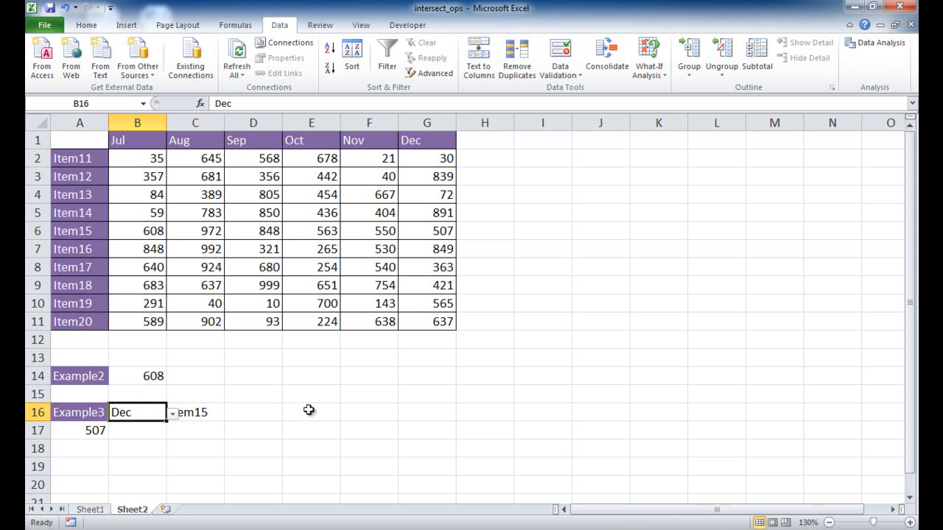
{"action": "mouse_move", "coordinate": [318, 410]}
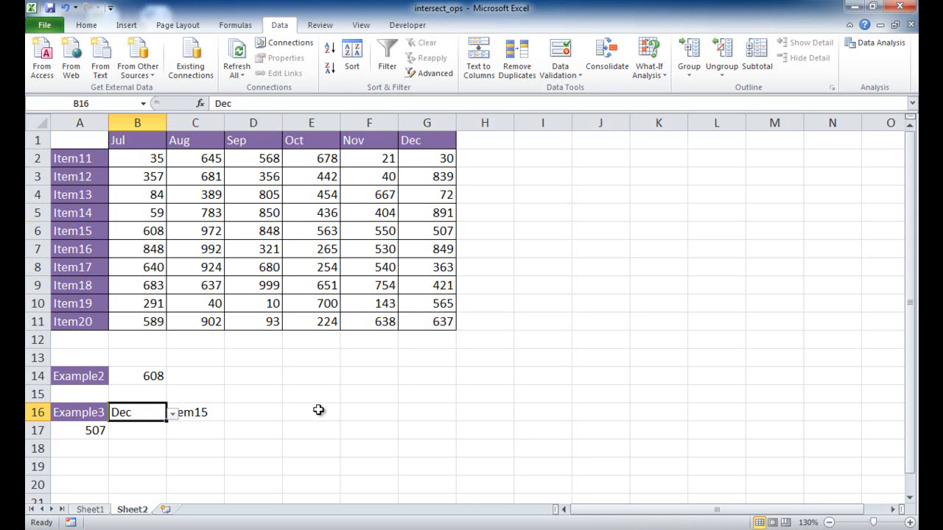